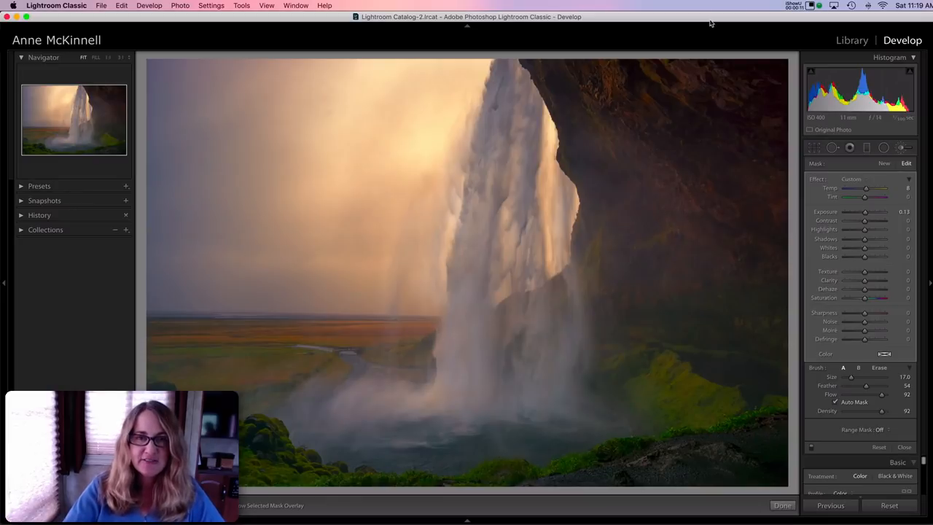
mouse_move(706, 19)
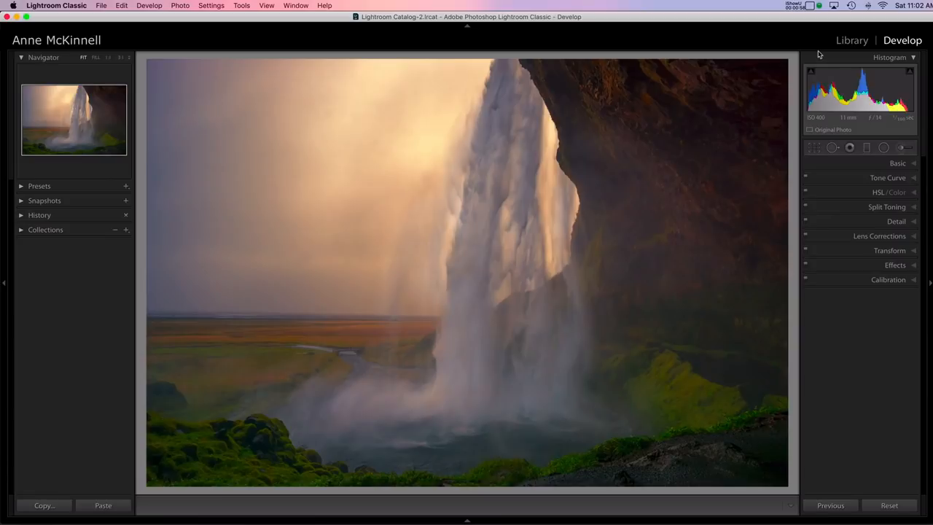
mouse_move(793, 67)
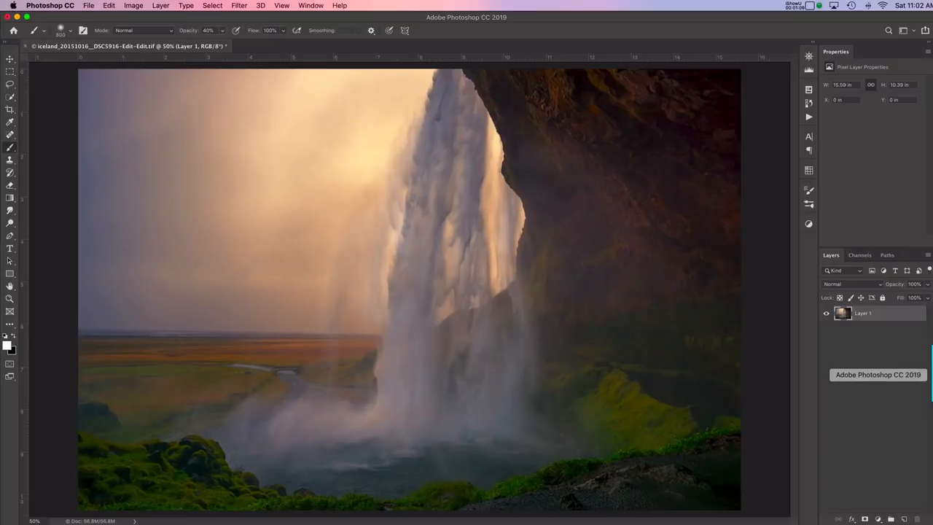
mouse_move(775, 327)
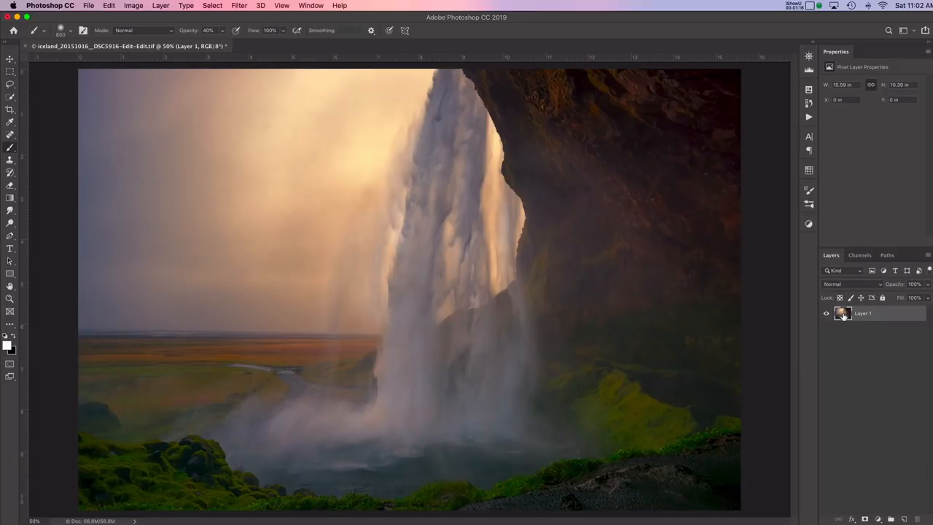
mouse_move(843, 314)
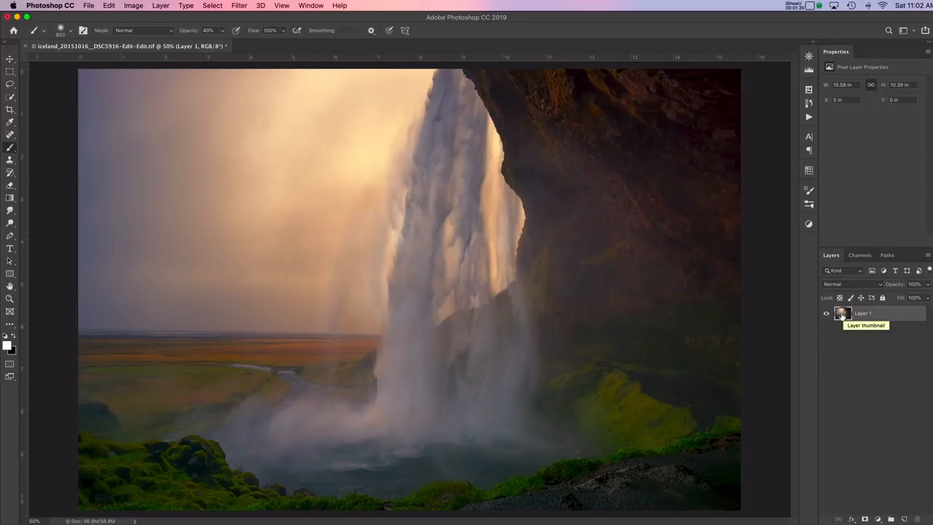
mouse_move(842, 315)
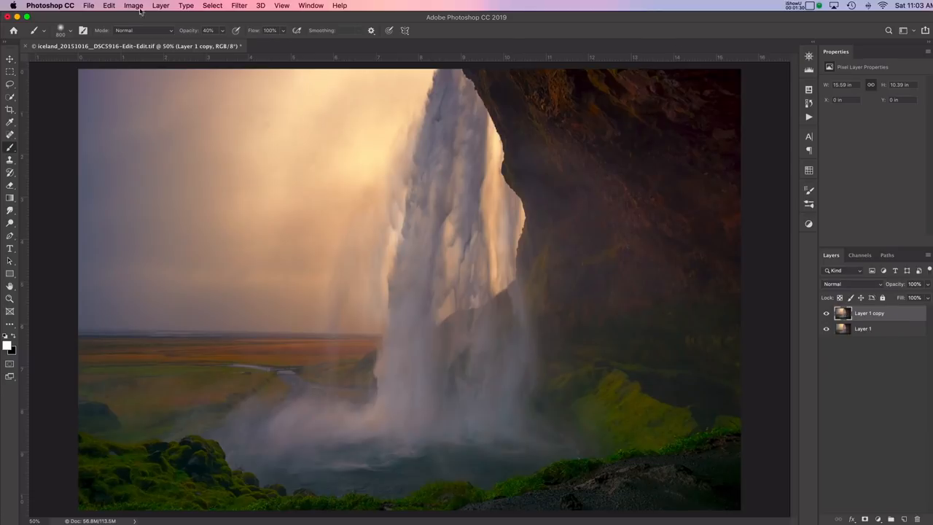
Apply a Gaussian Blur of roughly 63-65 pixel radius to the Layer 1 copy.
left_click(239, 6)
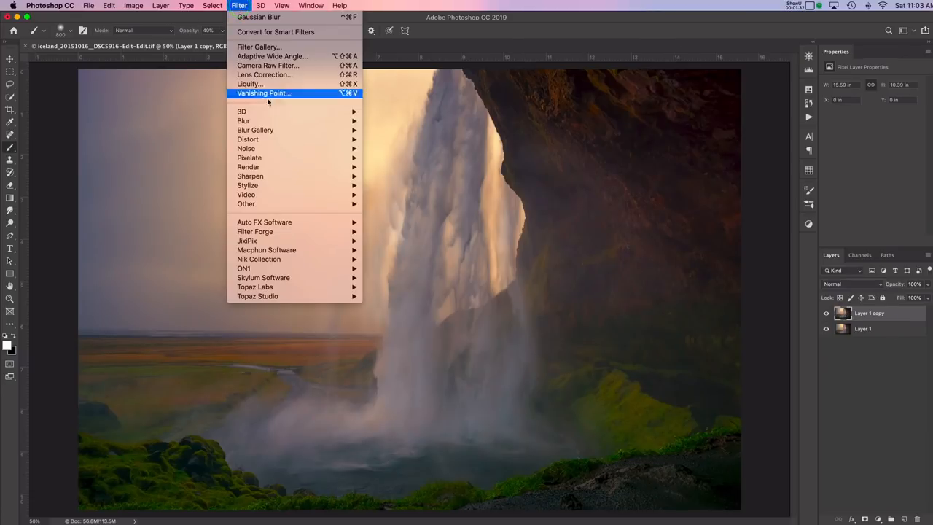
mouse_move(244, 120)
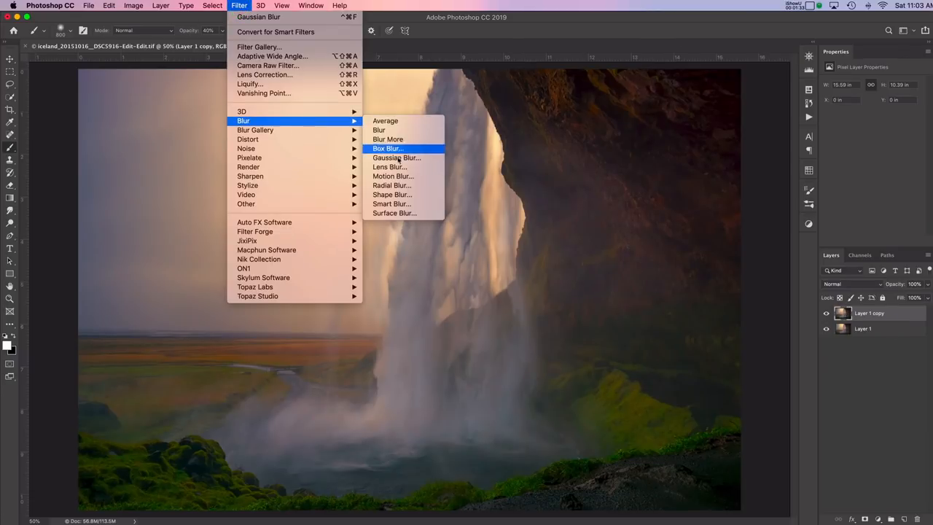
left_click(396, 157)
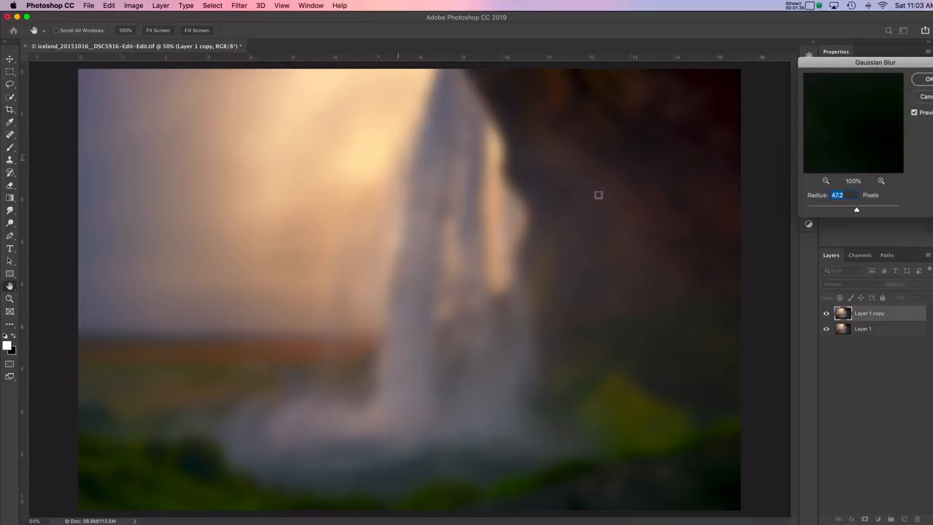
left_click_drag(857, 209, 859, 210)
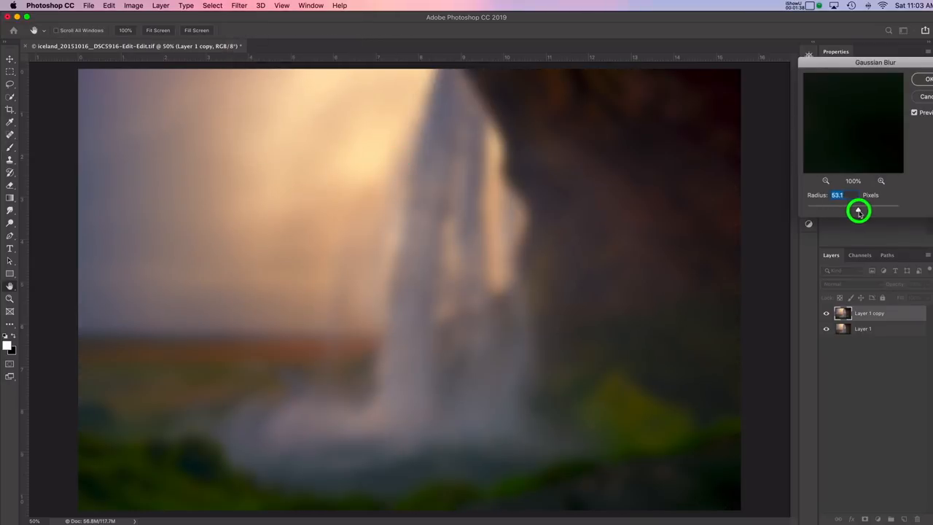
left_click_drag(858, 211, 863, 211)
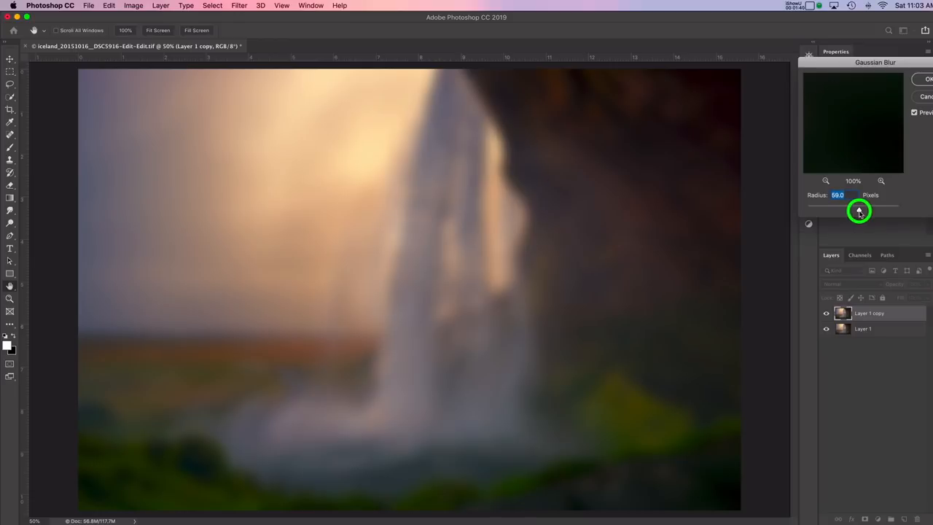
left_click_drag(874, 210, 857, 210)
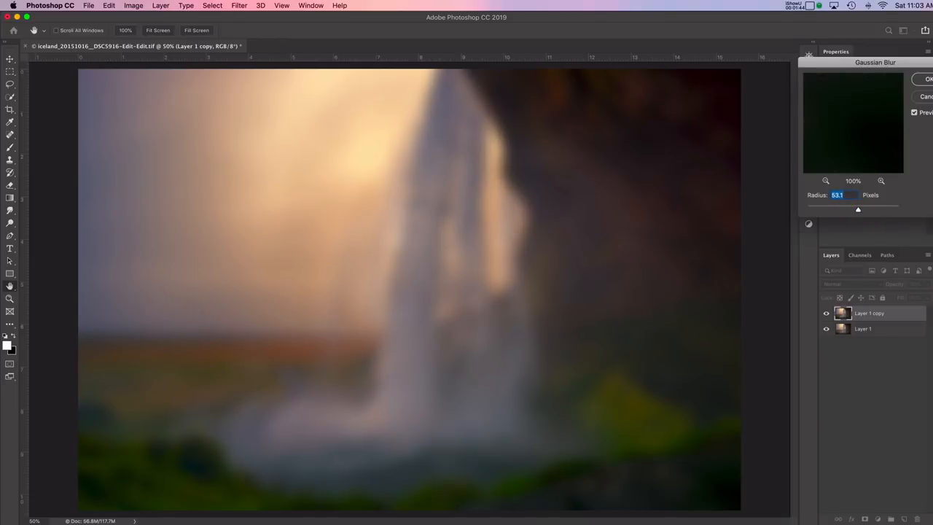
left_click(927, 79)
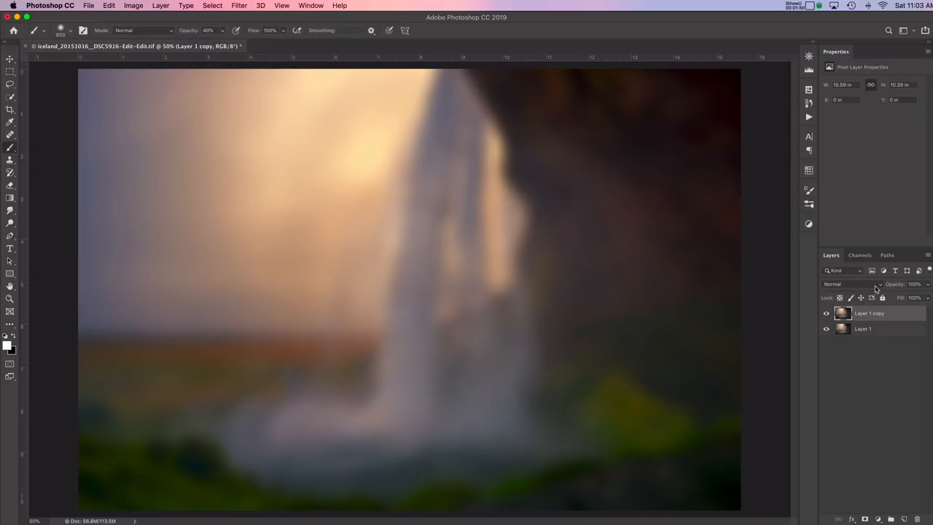
mouse_move(843, 288)
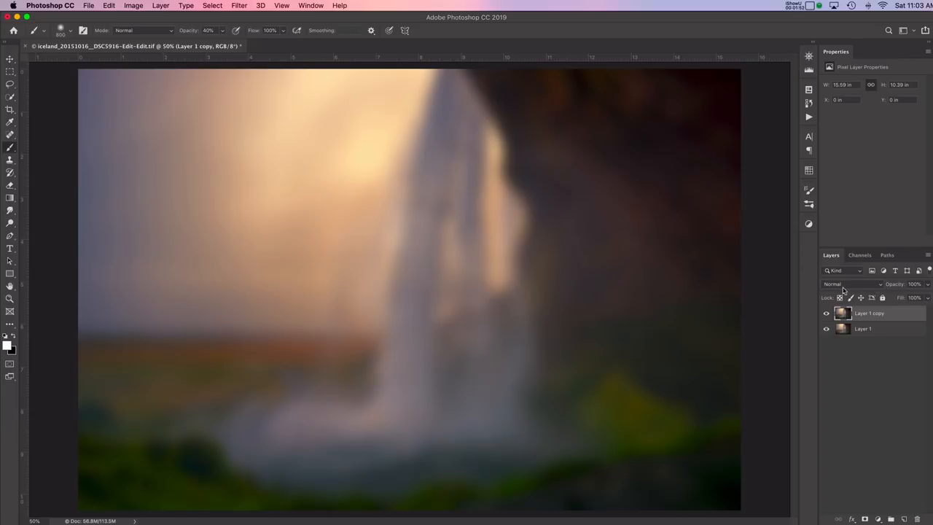
mouse_move(846, 289)
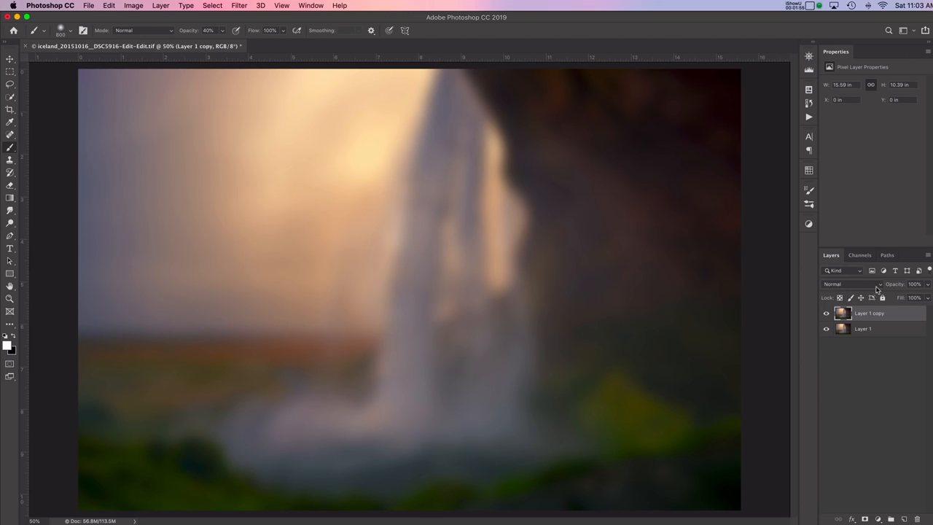
Set Layer 1 copy's blend mode to Overlay and lower its opacity for a soft glow.
left_click(853, 283)
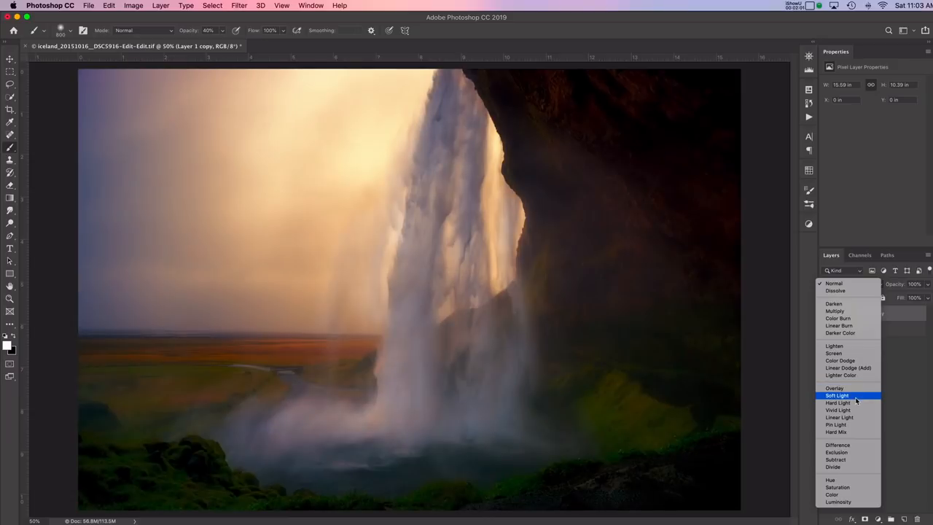
mouse_move(834, 388)
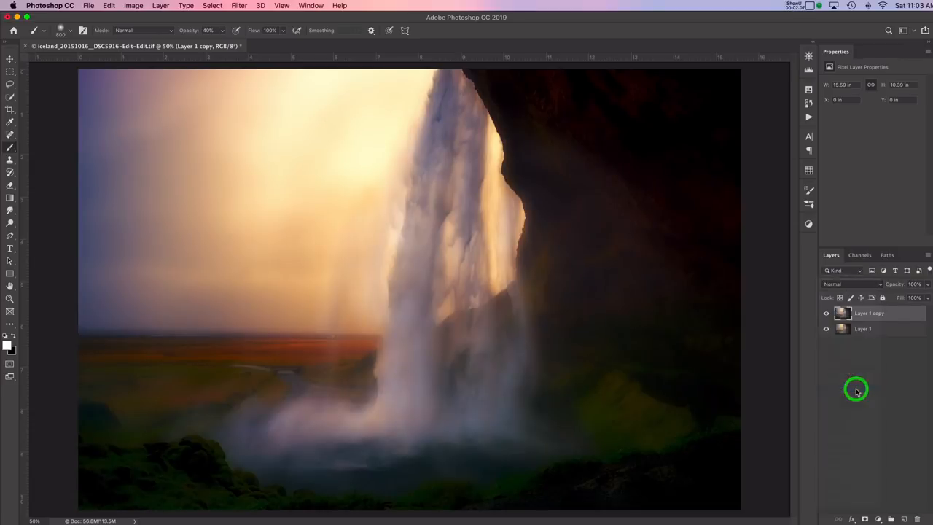
left_click(851, 283)
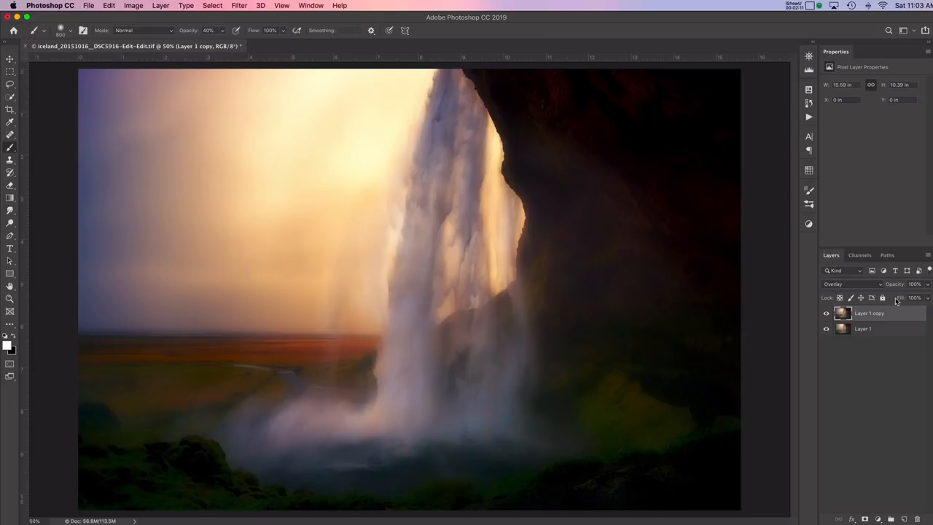
mouse_move(895, 286)
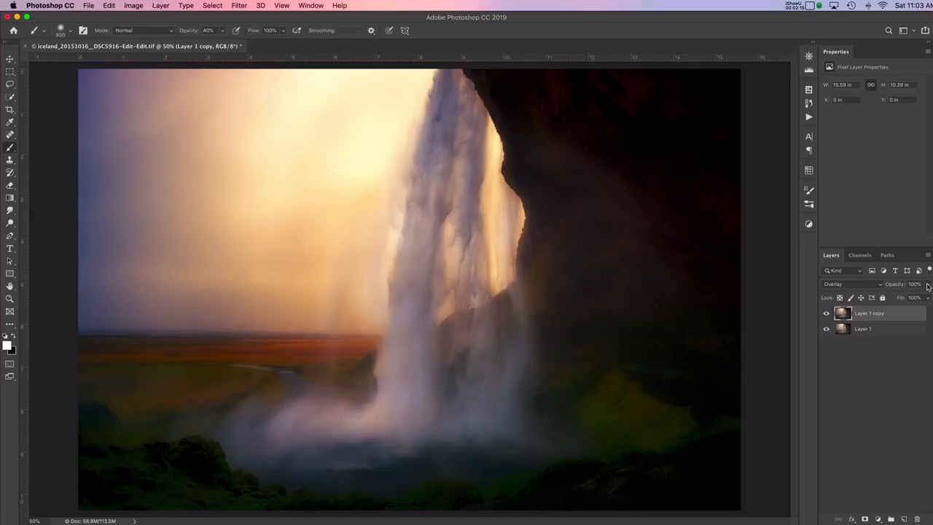
mouse_move(927, 286)
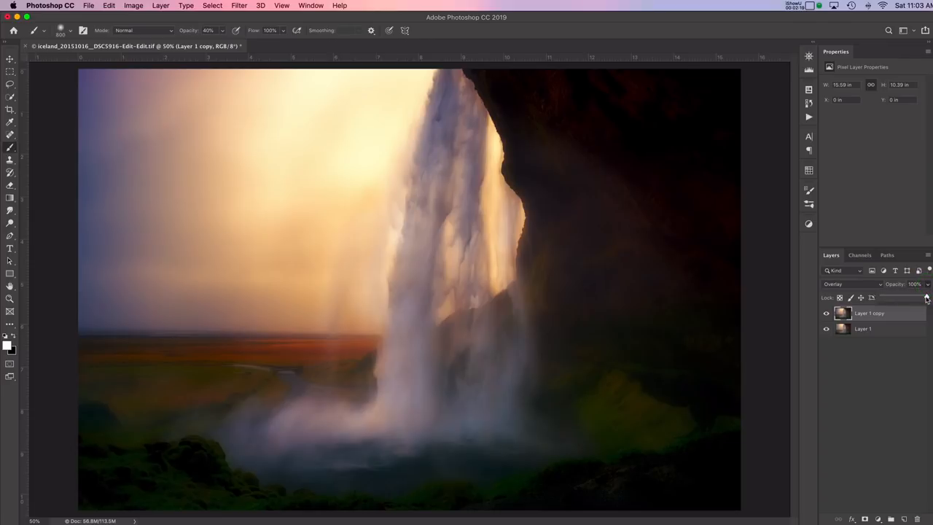
left_click_drag(925, 298, 901, 297)
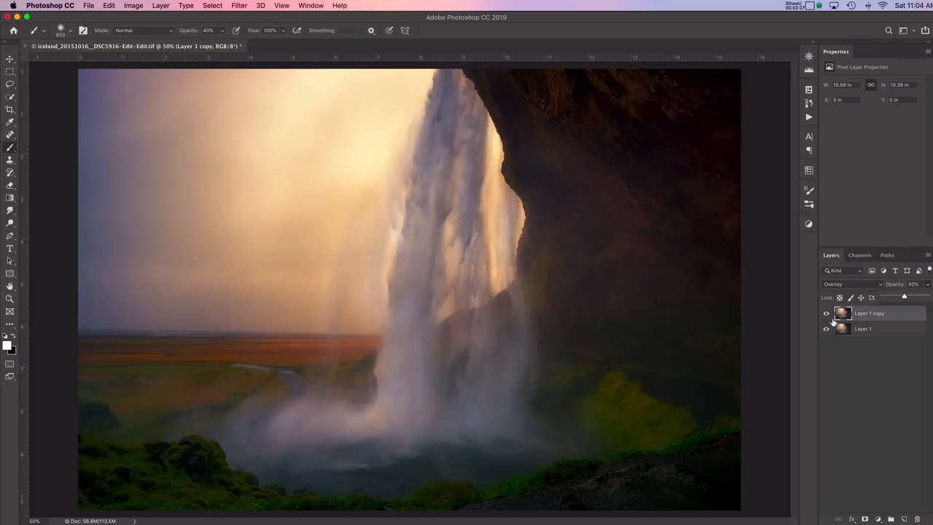
left_click(825, 313)
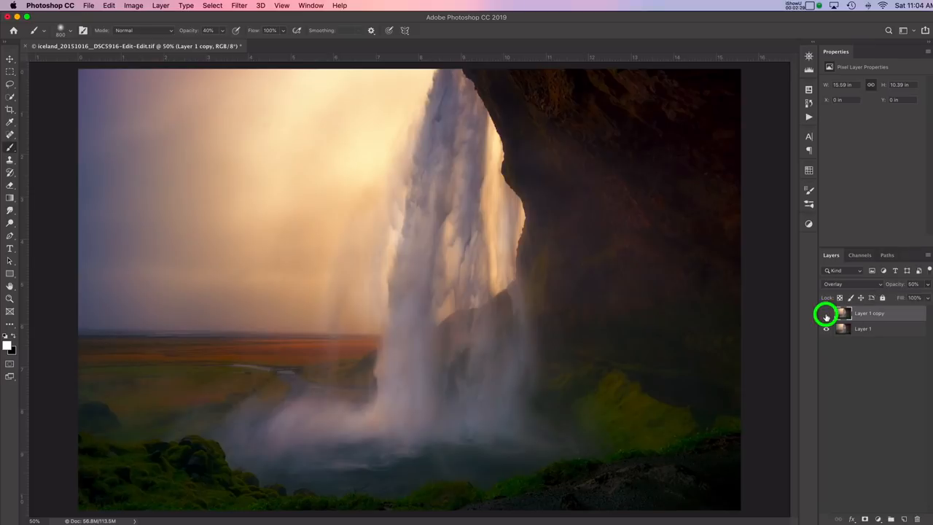
left_click(825, 313)
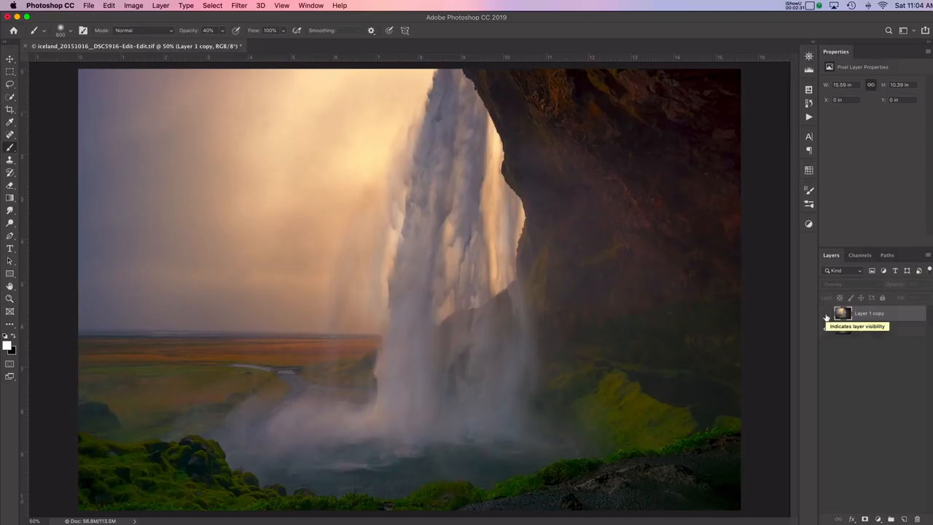
left_click(825, 313)
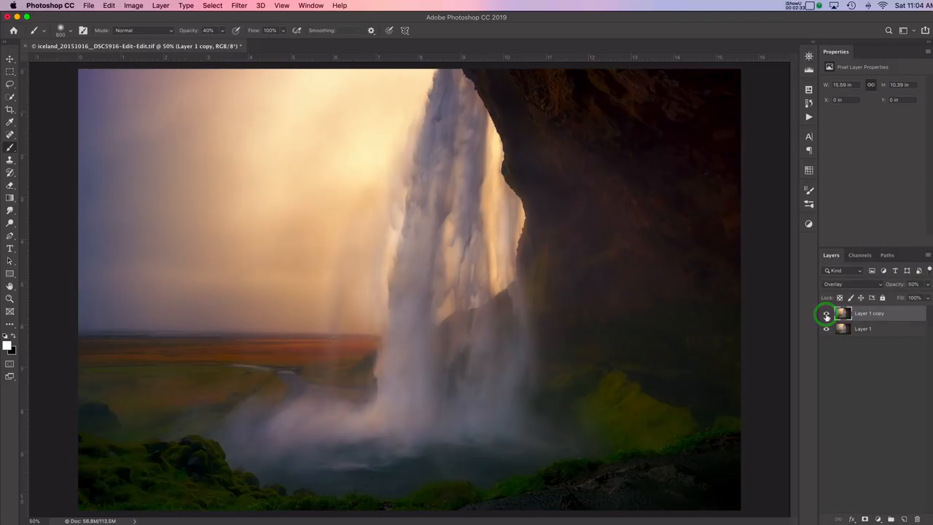
left_click(825, 313)
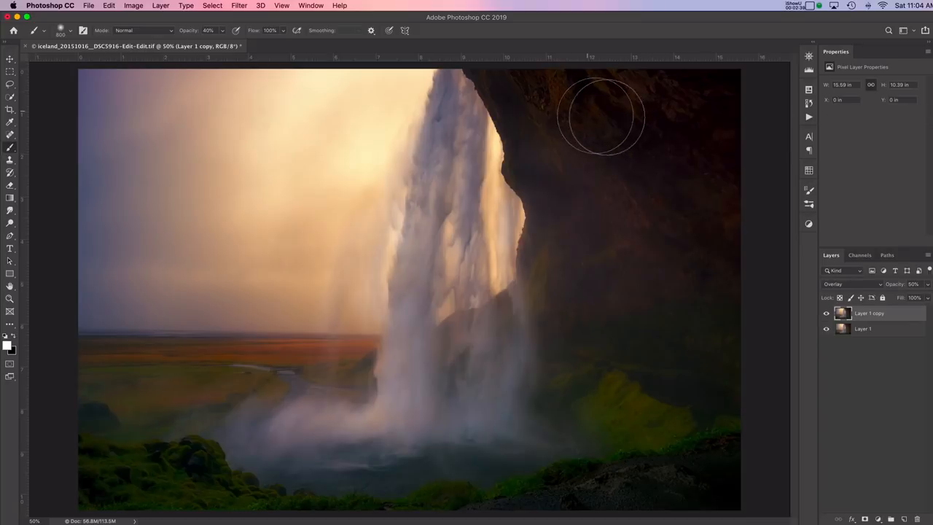
left_click_drag(600, 117, 683, 134)
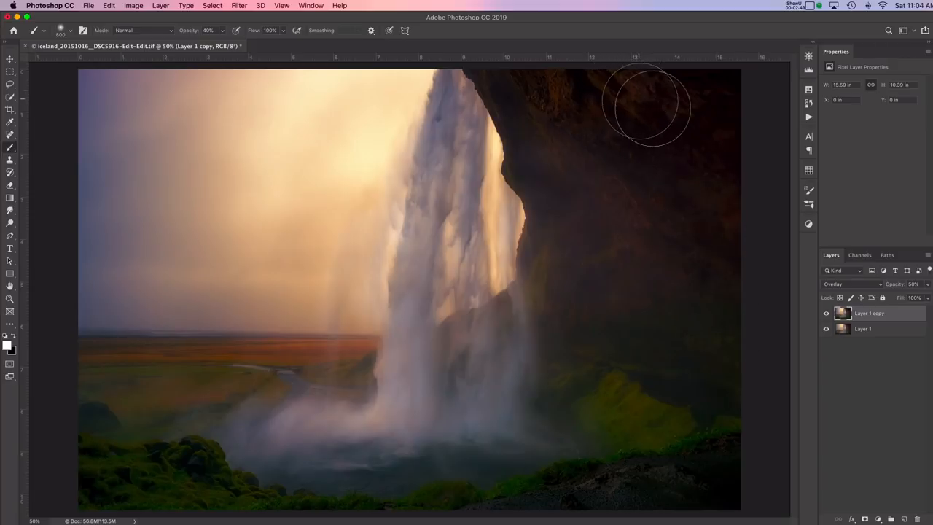
mouse_move(728, 213)
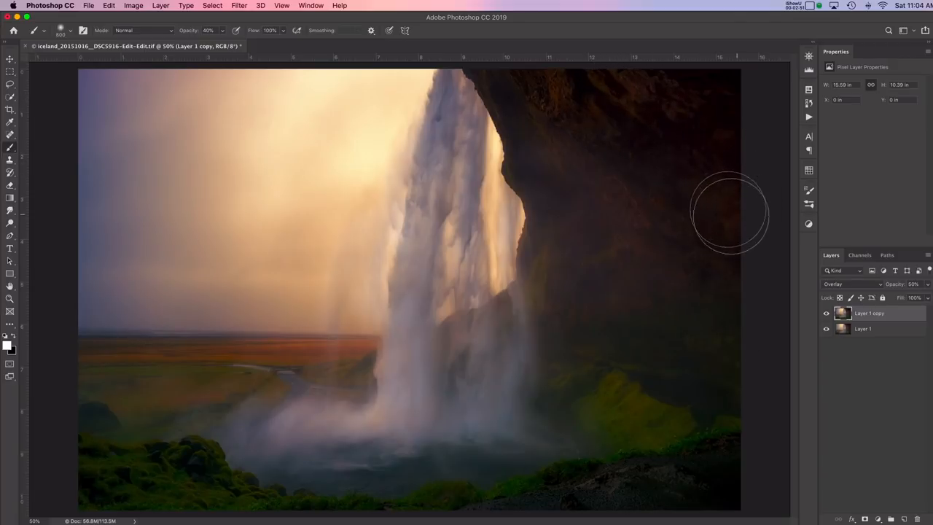
mouse_move(671, 124)
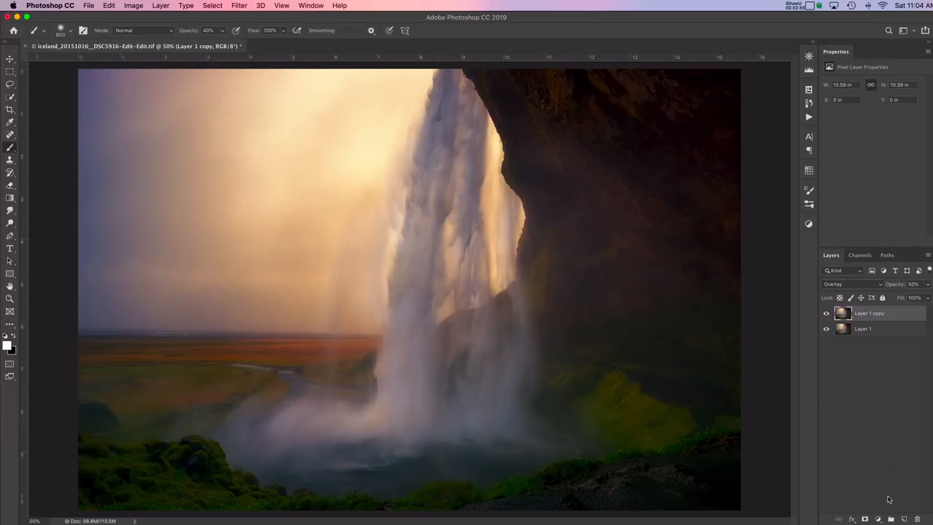
Add a layer mask to Layer 1 copy and paint black over the dark rock face.
left_click(843, 312)
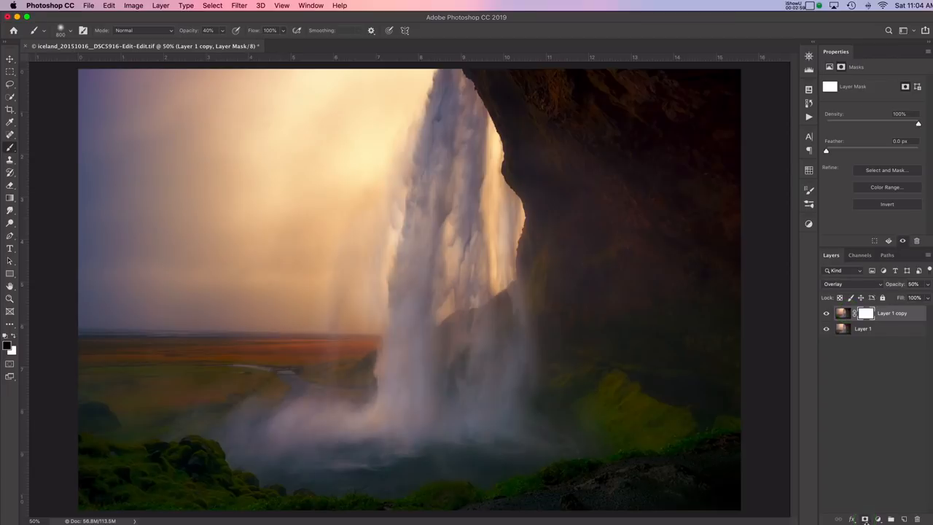
mouse_move(686, 361)
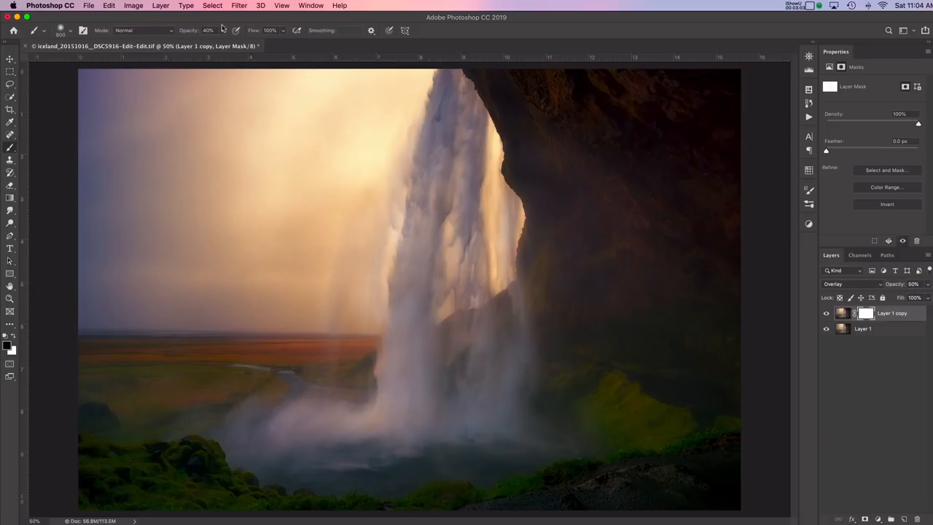
left_click(221, 30)
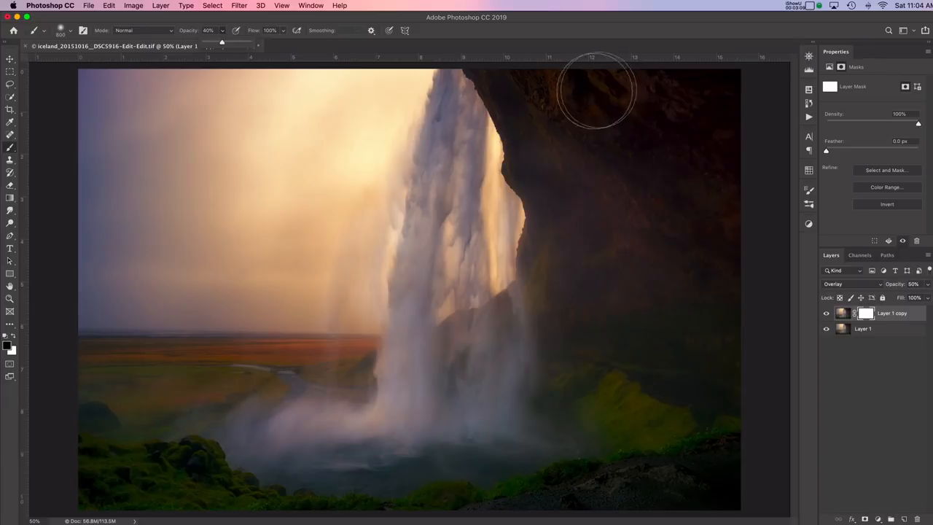
mouse_move(590, 99)
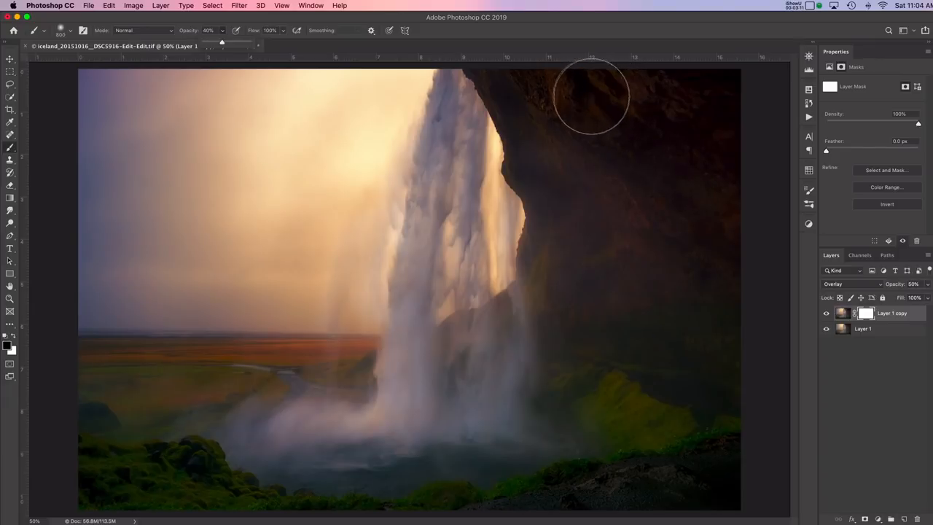
left_click_drag(590, 95, 683, 90)
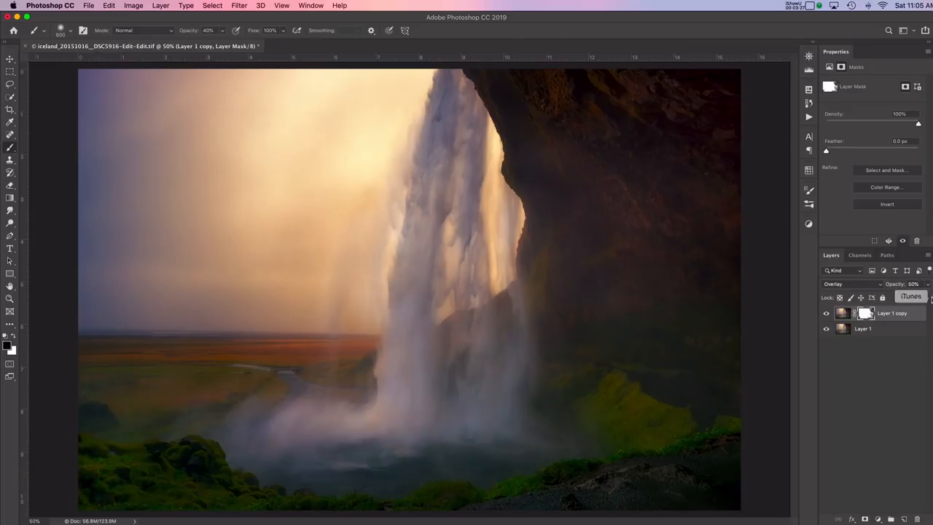
right_click(866, 314)
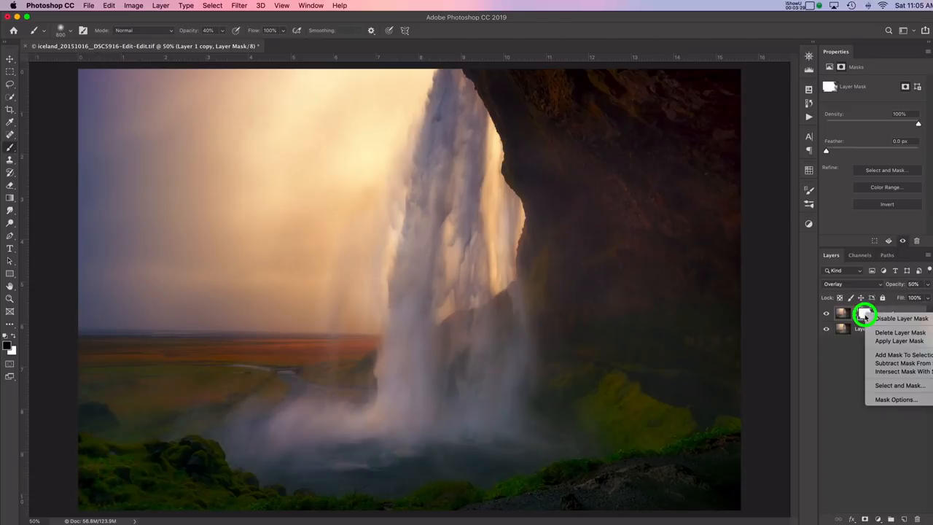
left_click(900, 317)
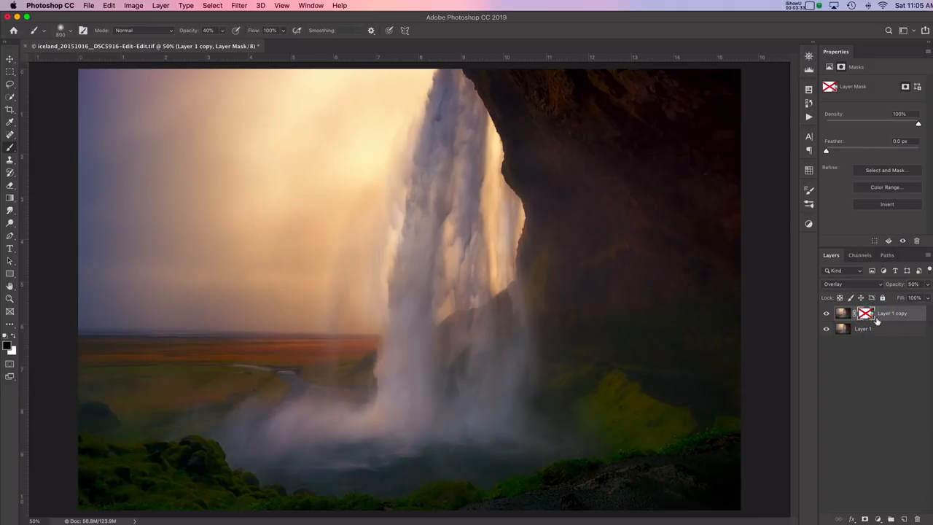
right_click(866, 314)
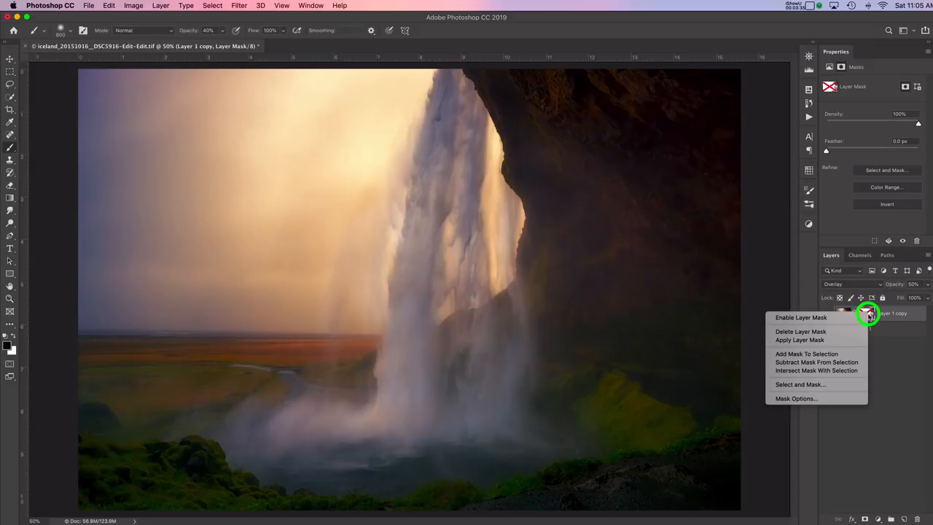
left_click(800, 317)
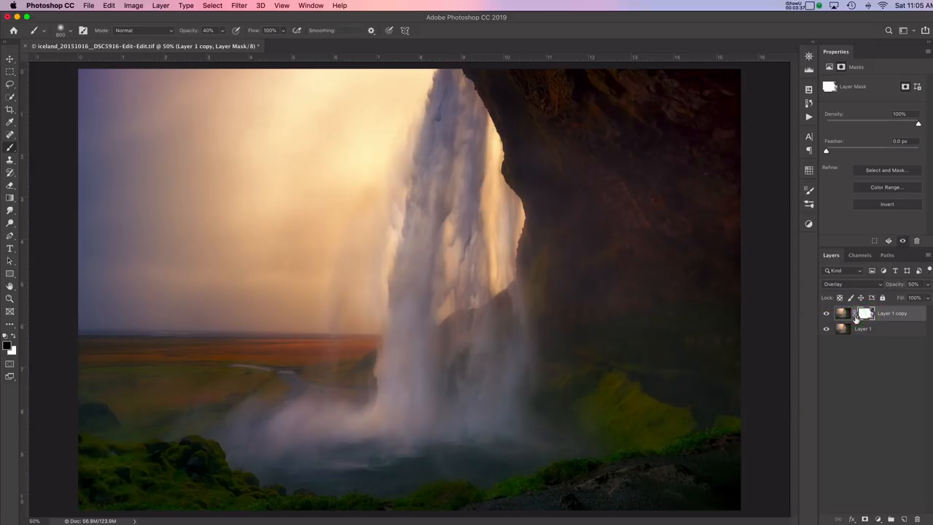
mouse_move(866, 313)
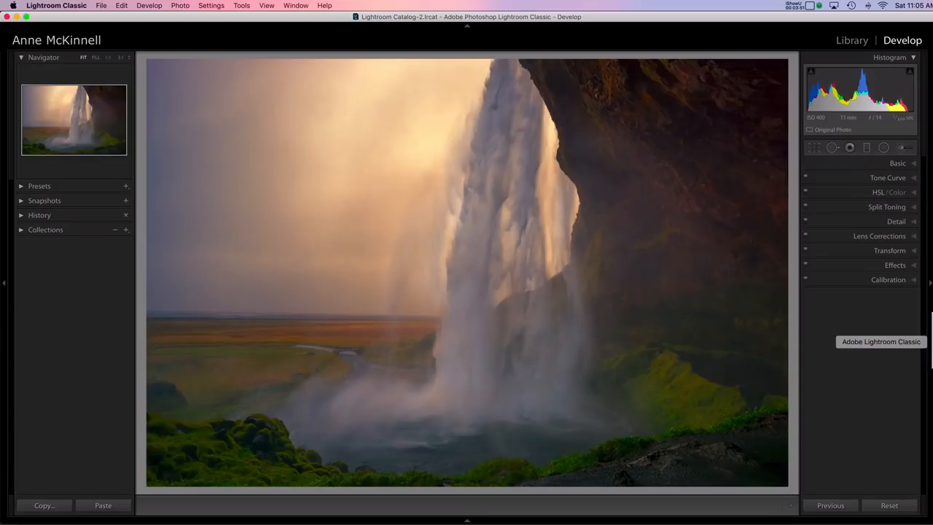
mouse_move(901, 356)
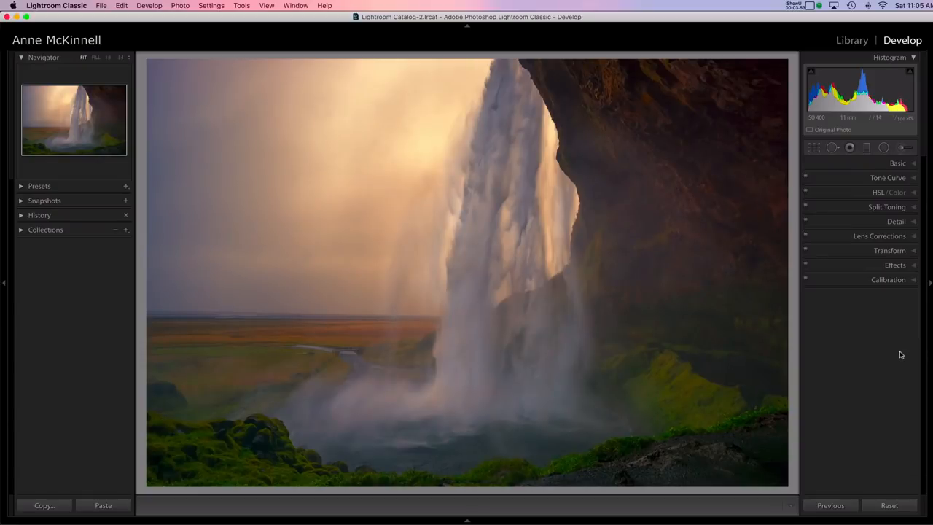
mouse_move(878, 116)
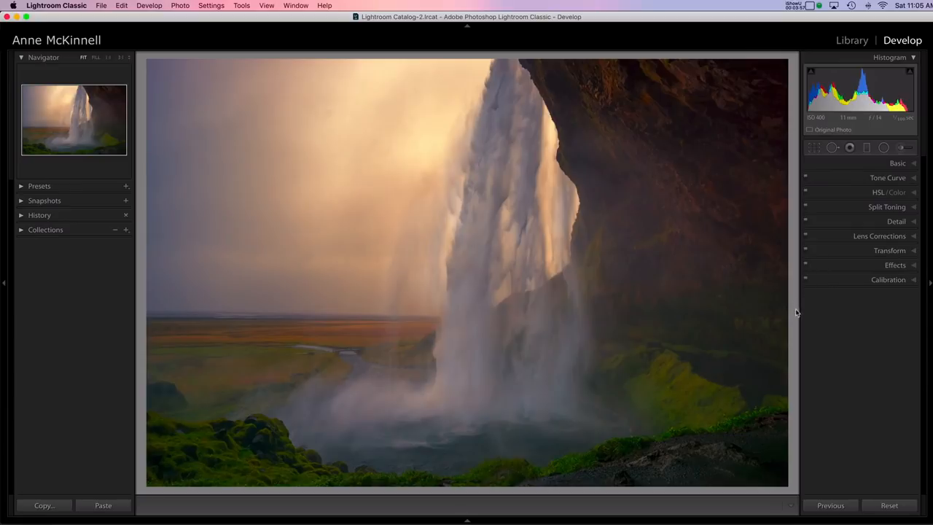
mouse_move(799, 156)
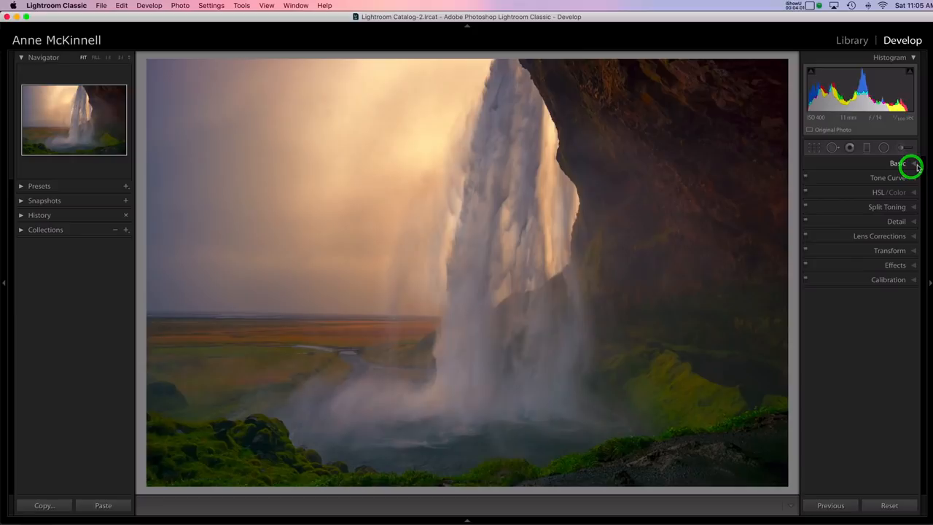
In the Basic panel lower Clarity and raise Exposure slightly, then reset the Basic settings.
left_click(897, 164)
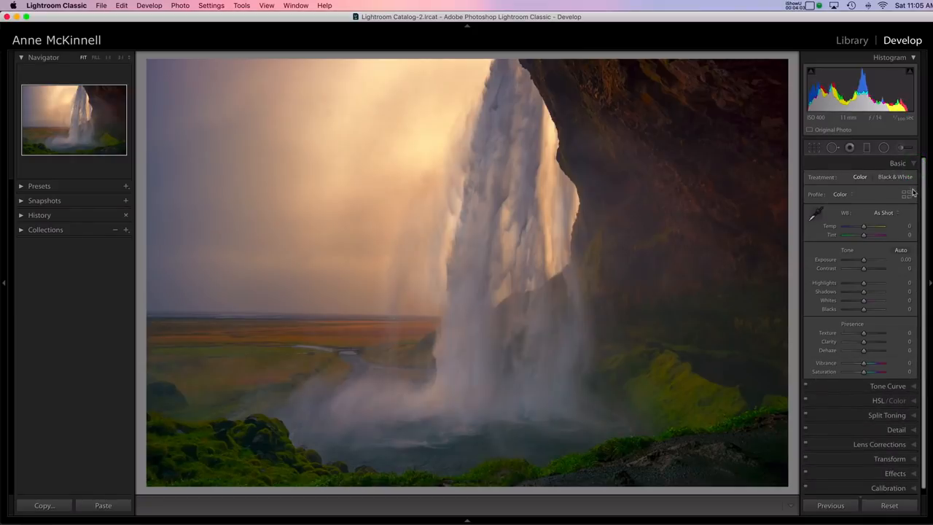
mouse_move(886, 245)
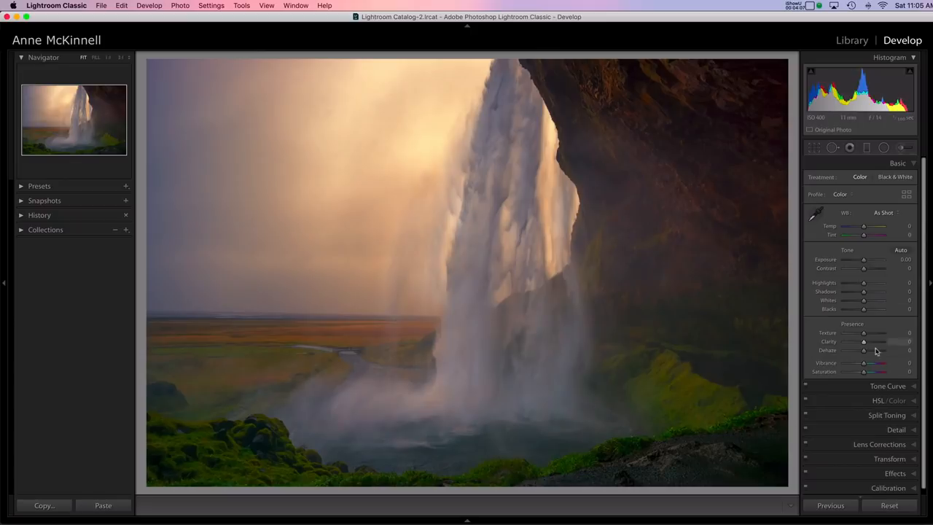
mouse_move(866, 342)
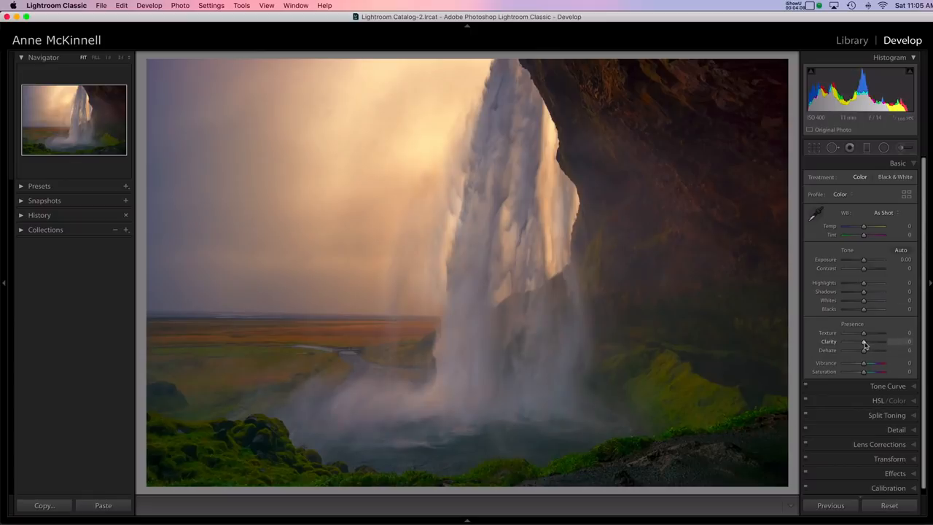
left_click_drag(863, 341, 857, 341)
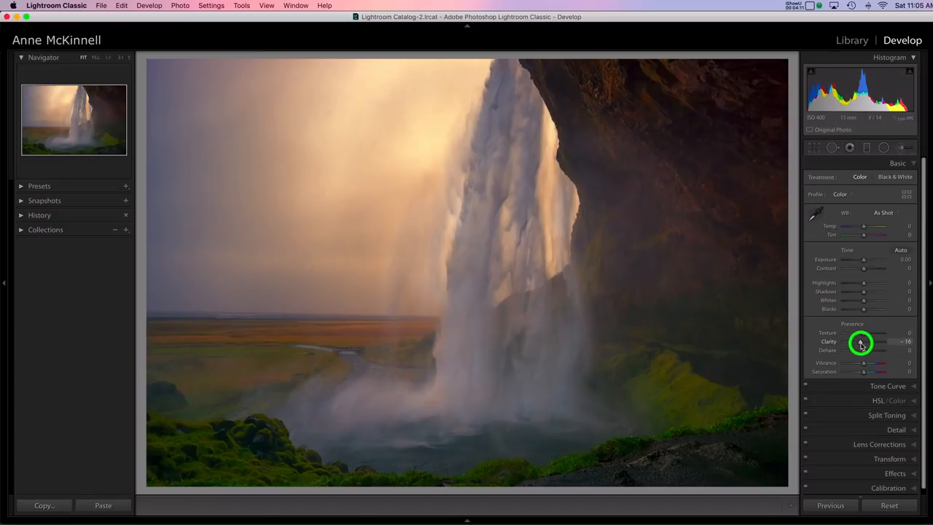
left_click_drag(863, 341, 874, 341)
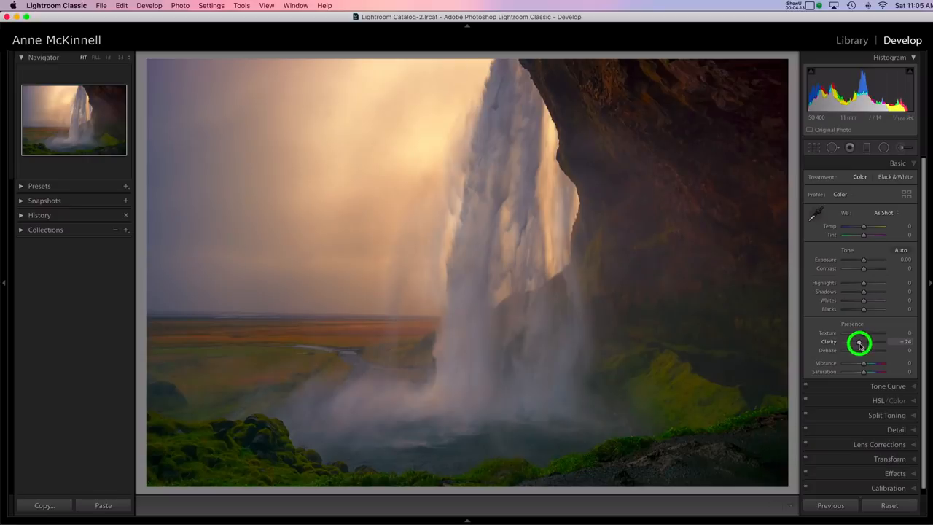
mouse_move(866, 263)
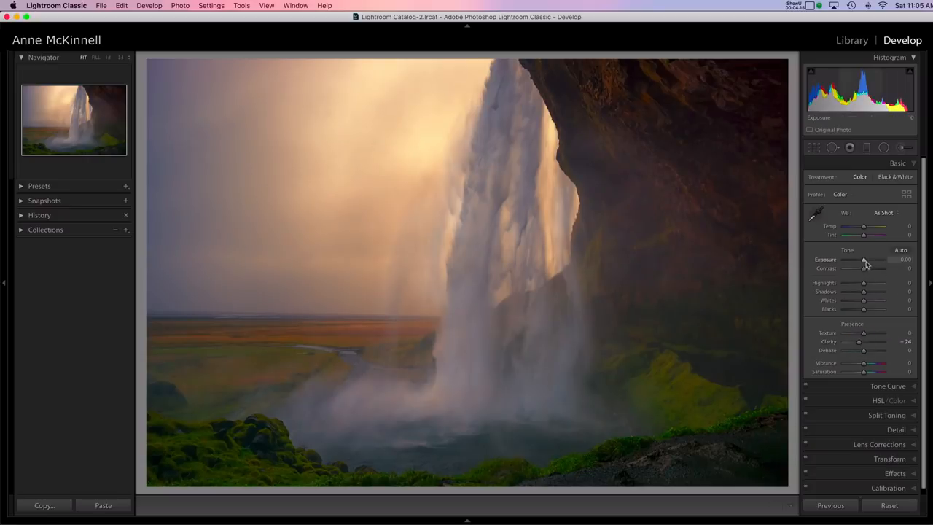
left_click_drag(864, 260, 872, 260)
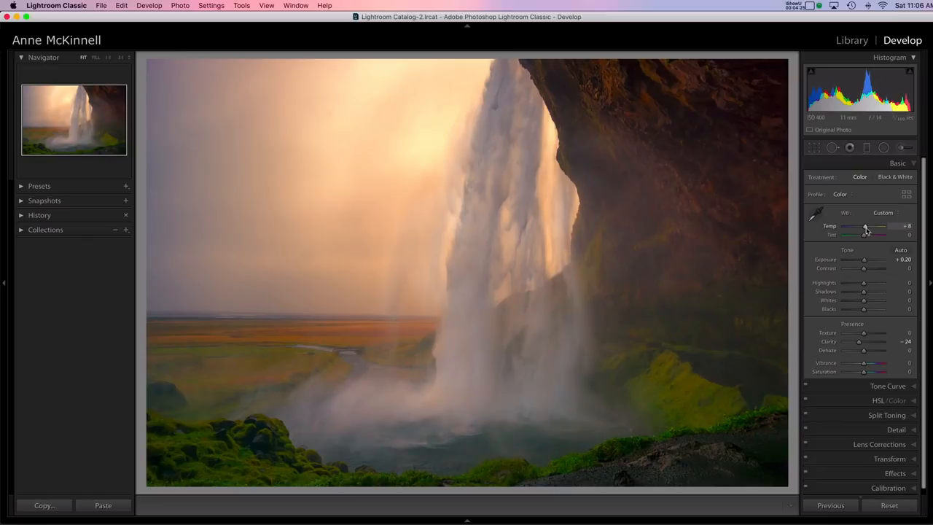
mouse_move(857, 242)
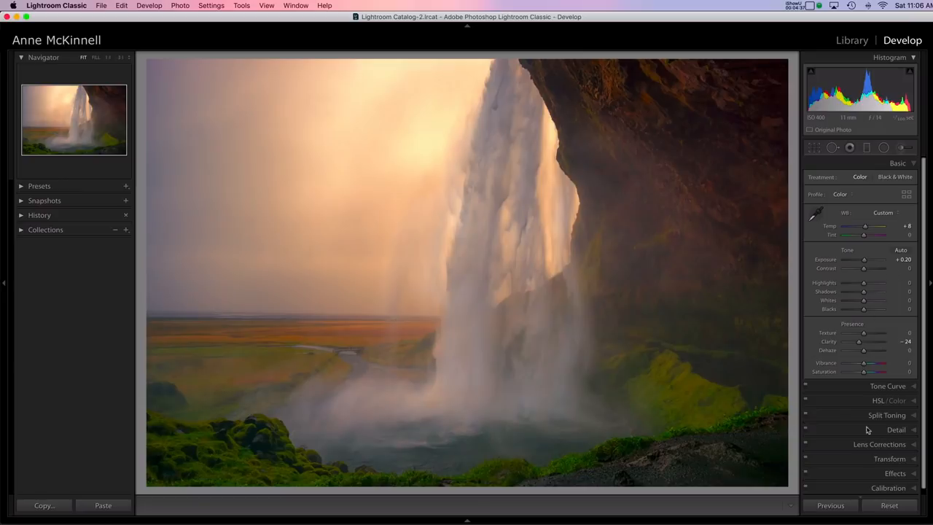
left_click(889, 505)
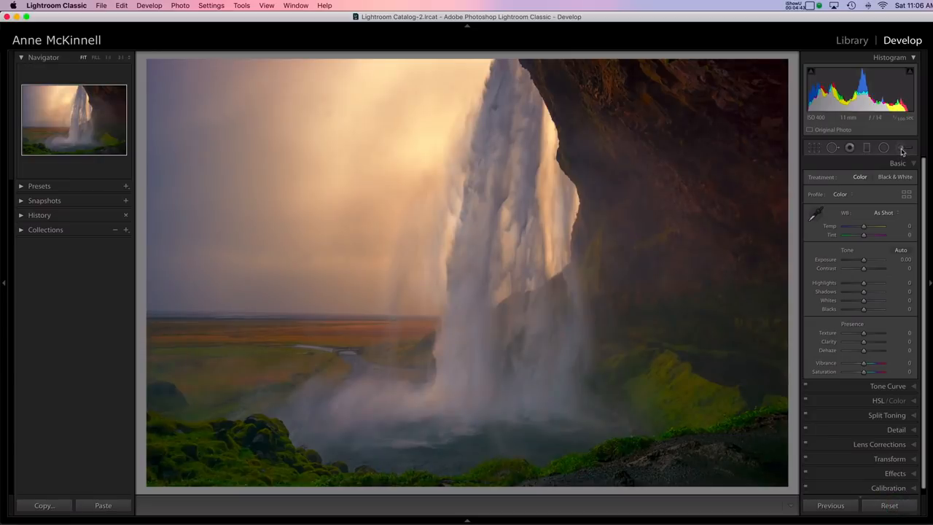
Set up an Adjustment Brush with Clarity about -24, slightly higher Exposure and warmer Temp.
left_click(902, 147)
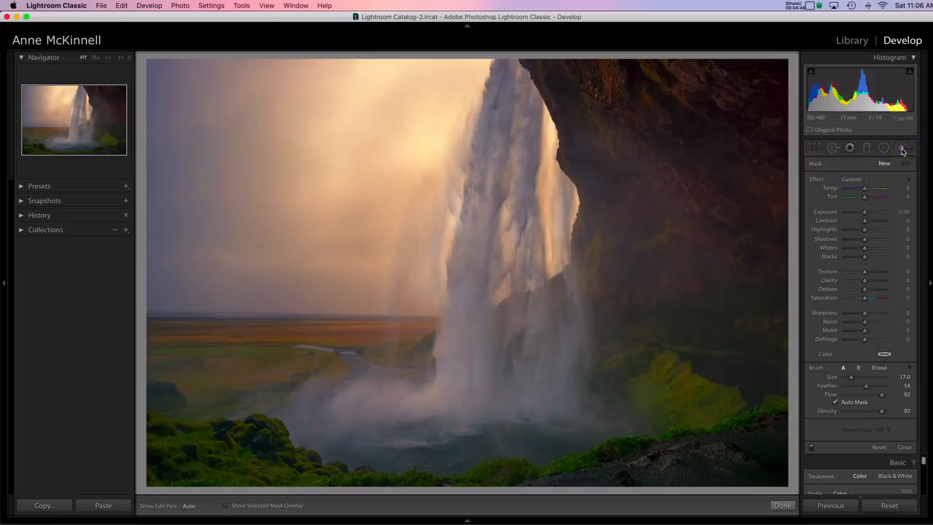
left_click_drag(865, 280, 882, 280)
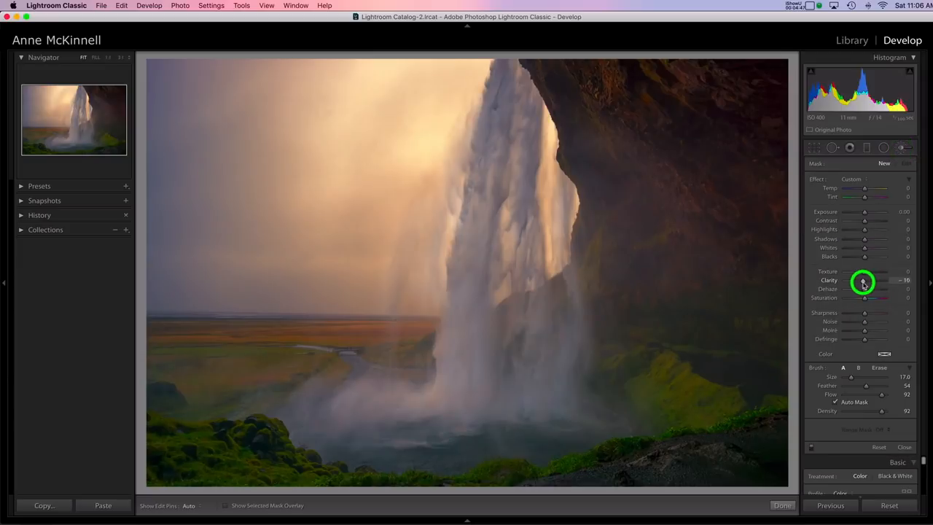
left_click_drag(863, 280, 875, 280)
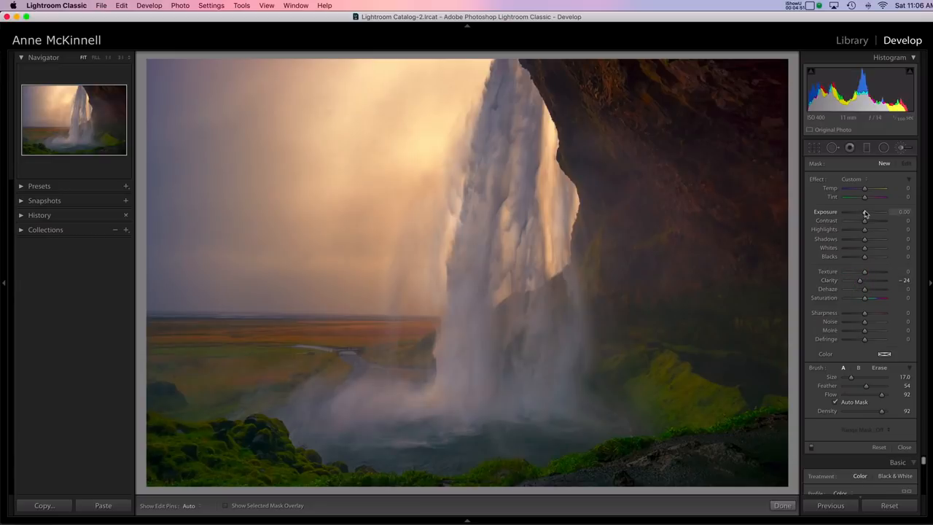
left_click_drag(865, 213, 868, 213)
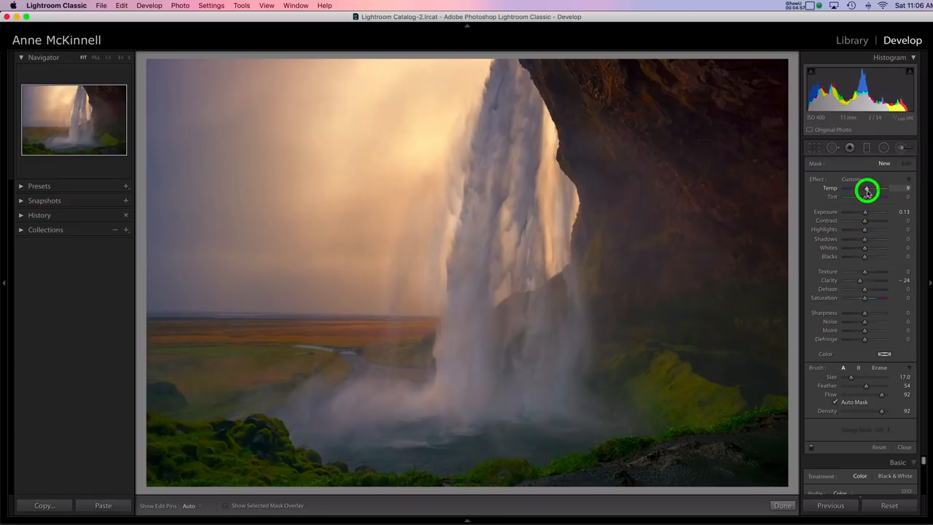
left_click(865, 188)
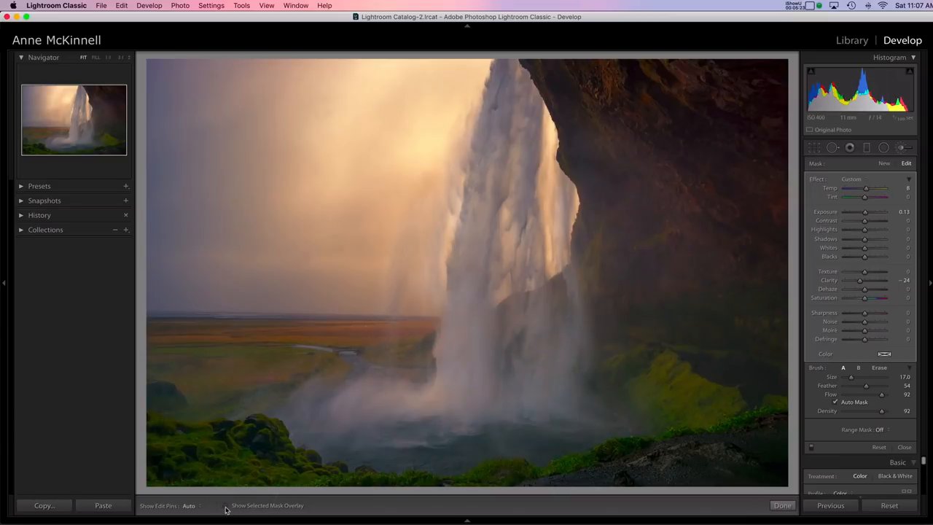
Show the selected mask overlay and touch up the brushed glow over the waterfall.
left_click(225, 504)
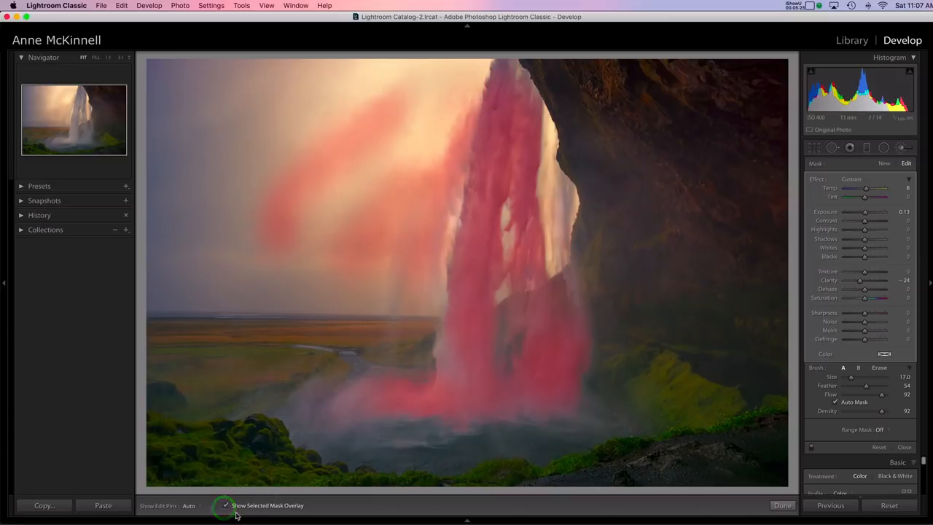
left_click(519, 254)
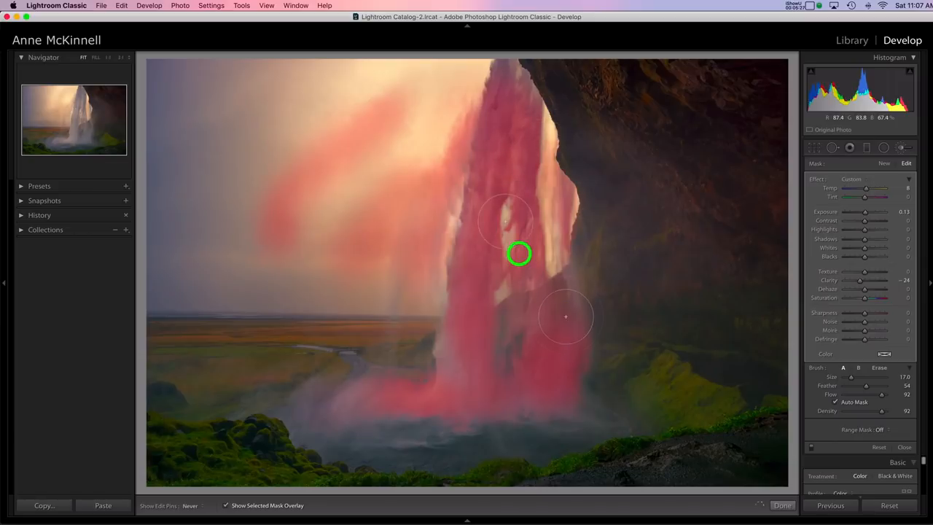
left_click_drag(519, 253, 430, 143)
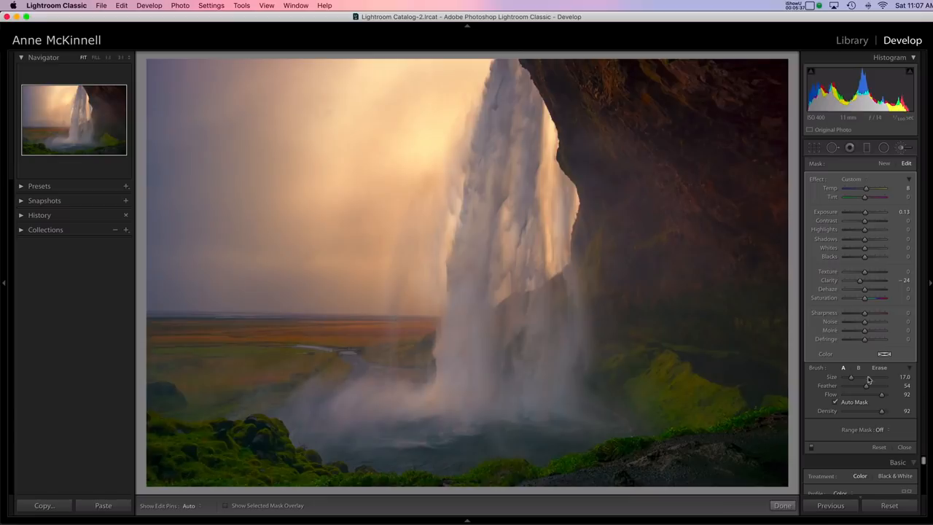
mouse_move(837, 452)
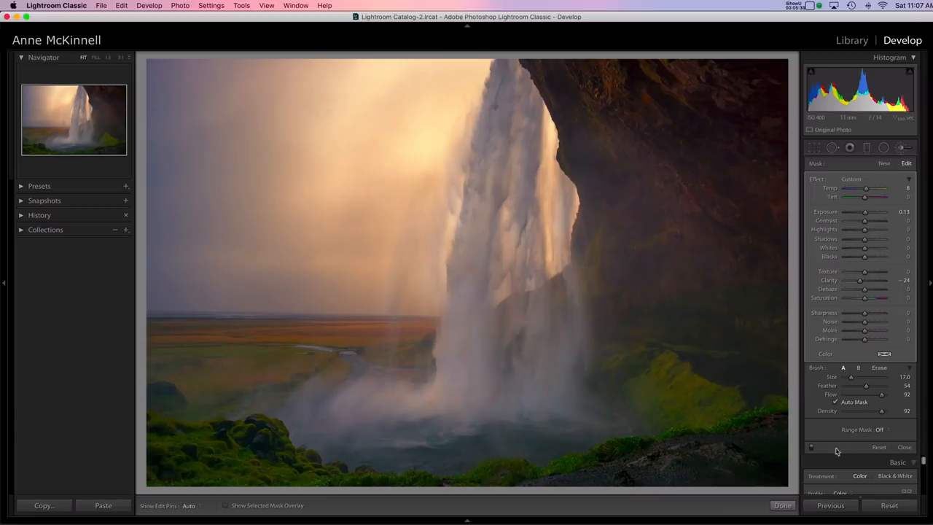
mouse_move(810, 449)
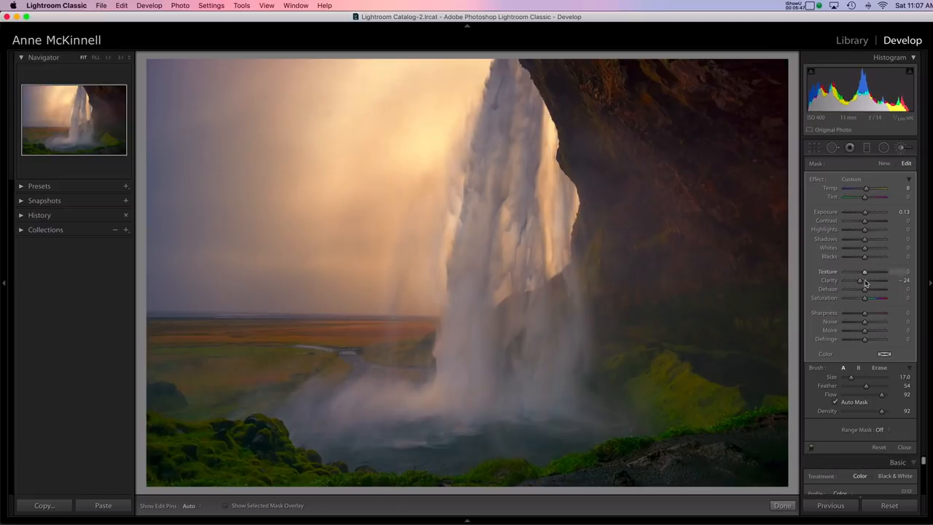
mouse_move(591, 245)
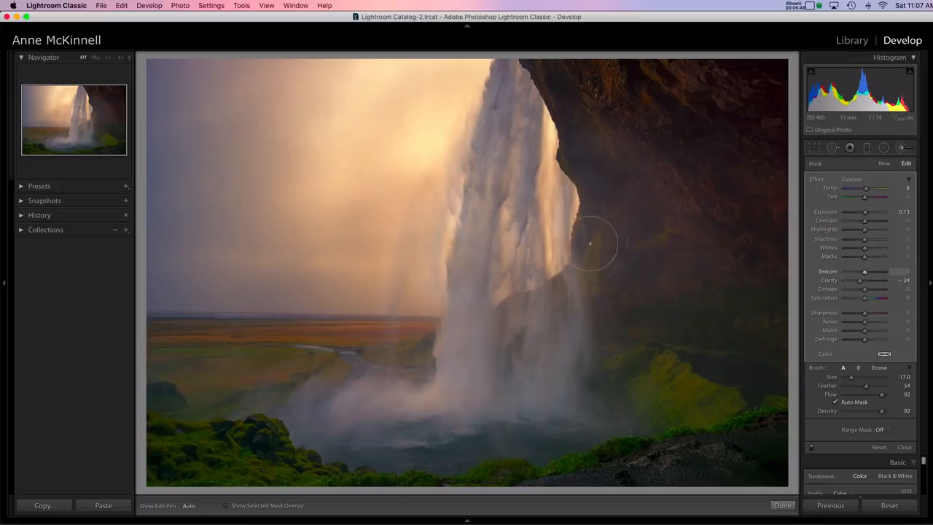
mouse_move(504, 78)
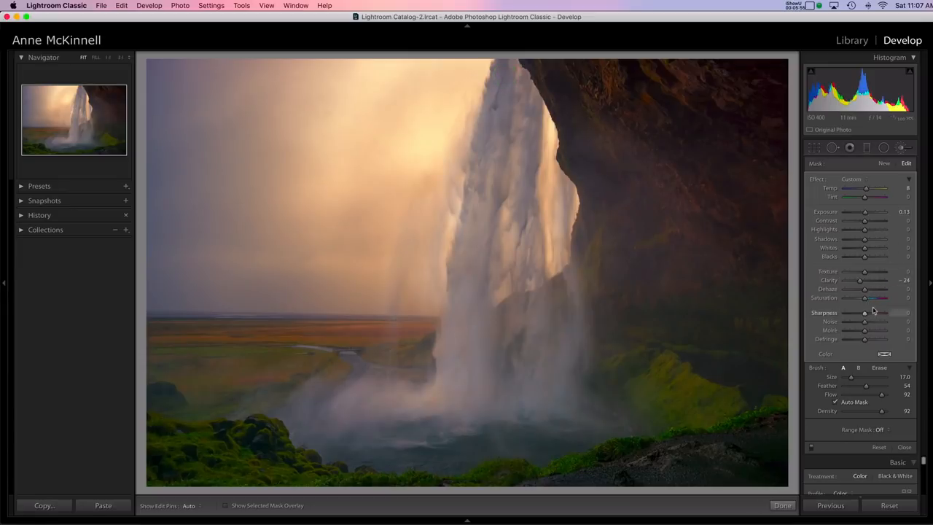
Readjust the brush's Clarity slider and reset the accidentally changed value.
left_click_drag(860, 280, 863, 280)
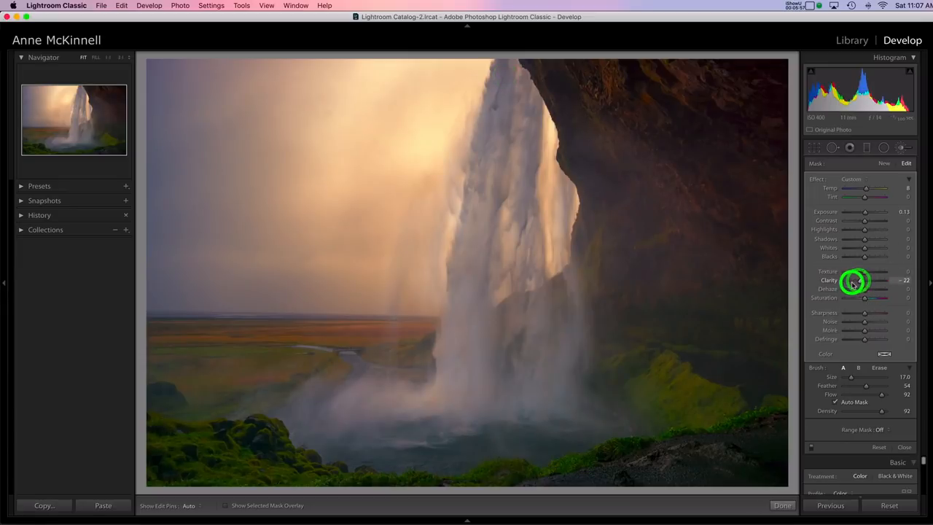
left_click_drag(875, 280, 857, 280)
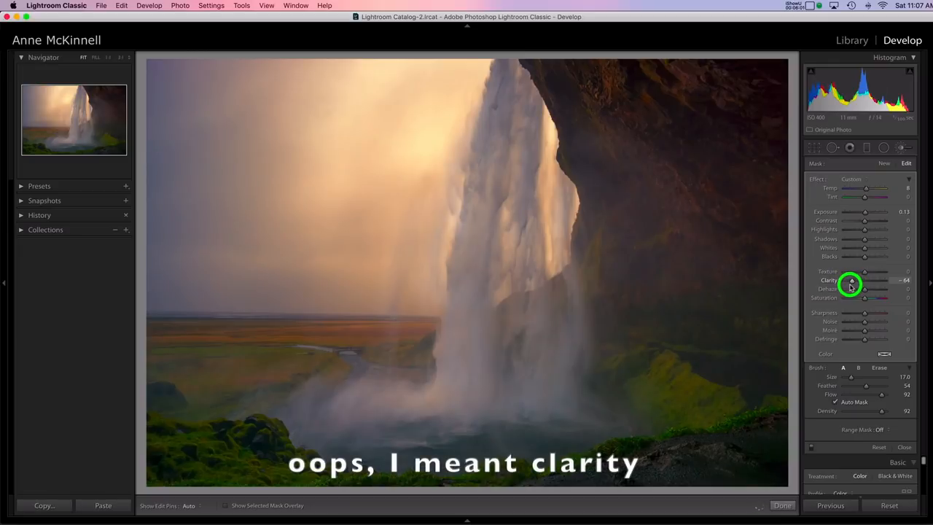
double_click(851, 280)
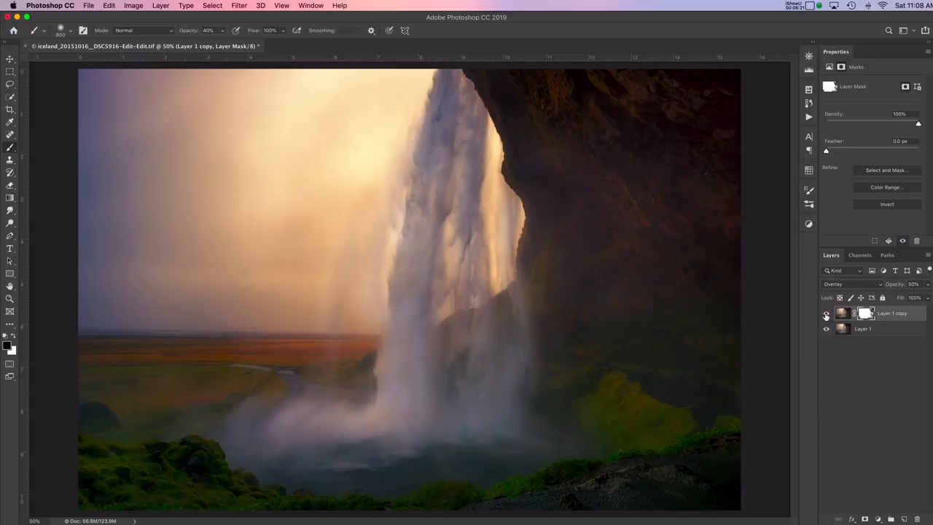
Hide Layer 1 copy, duplicate the base layer and rename the copy 'luminar'.
left_click(825, 315)
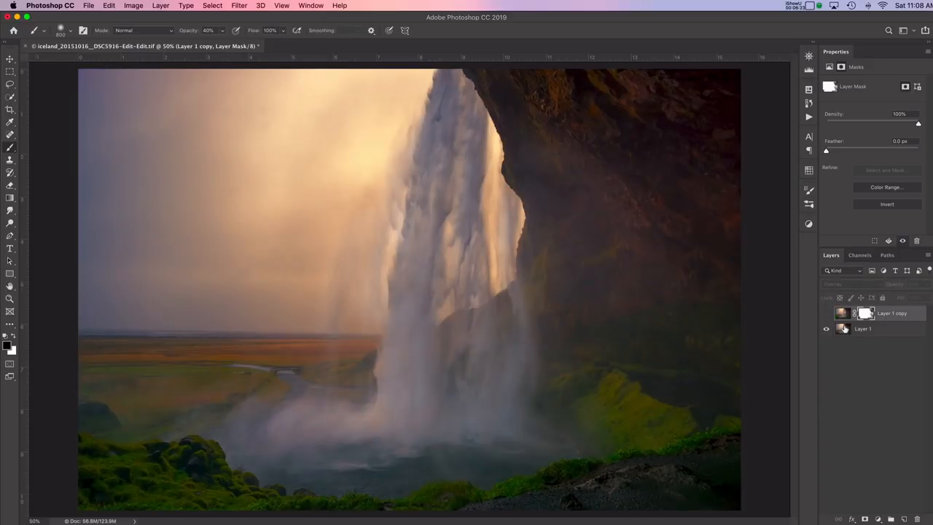
left_click(843, 328)
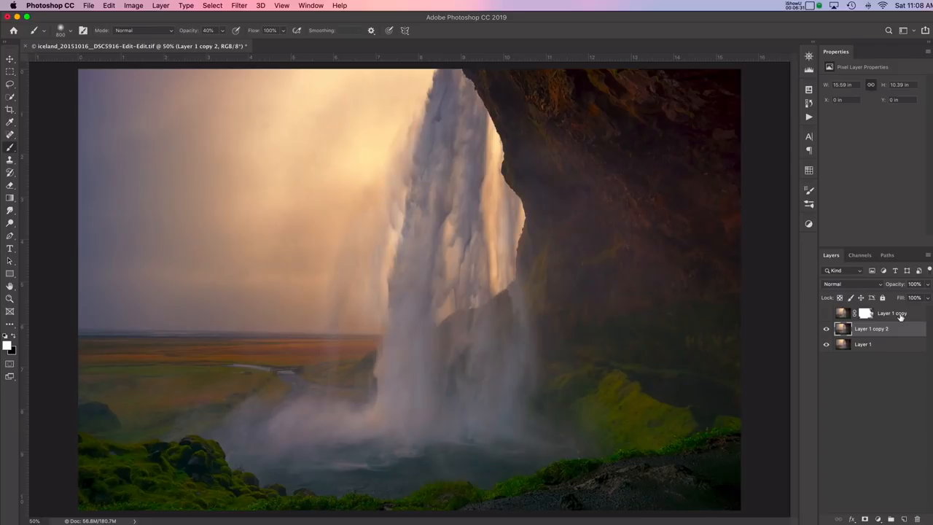
left_click(892, 314)
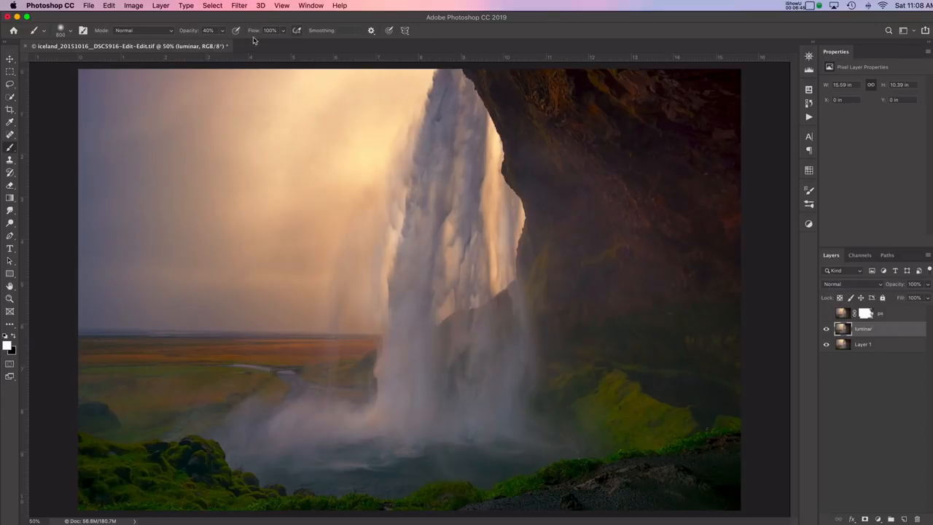
left_click(239, 6)
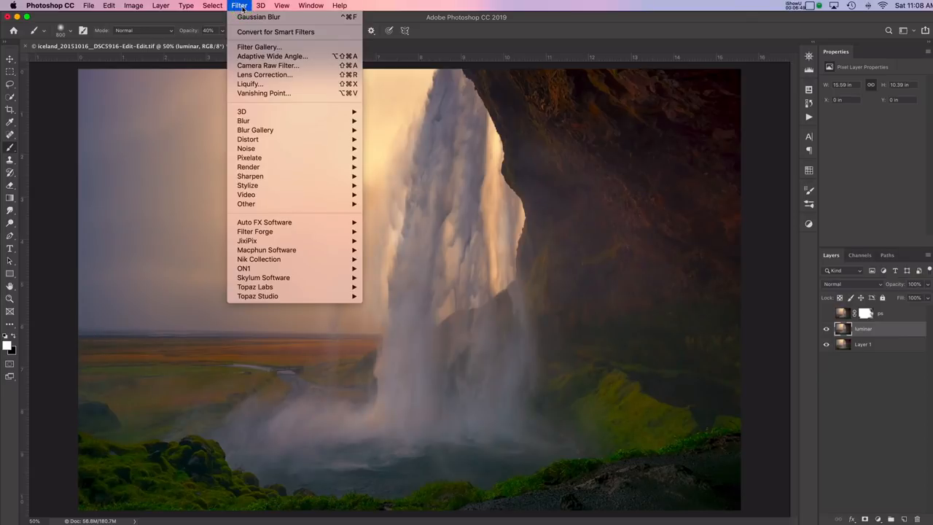
mouse_move(262, 277)
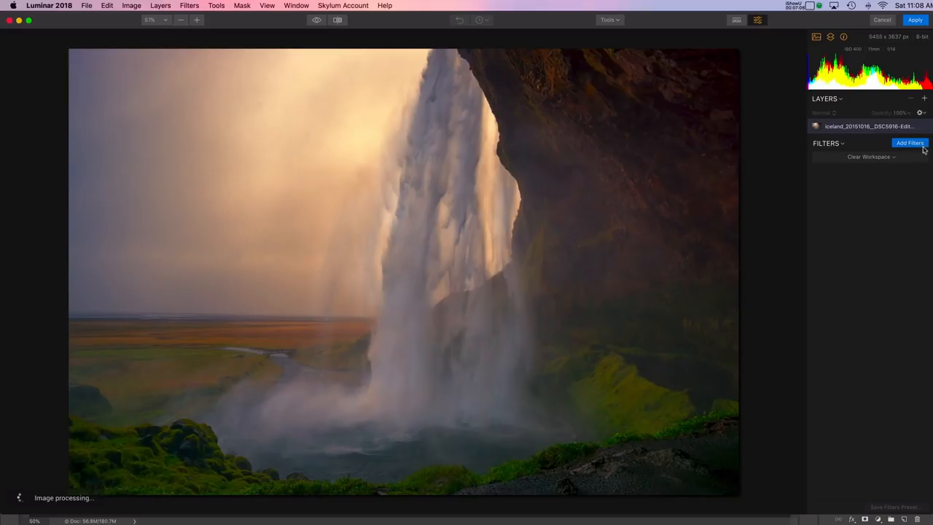
Add an Orton Effect filter from Add Filters and raise its Amount to about 58.
left_click(910, 143)
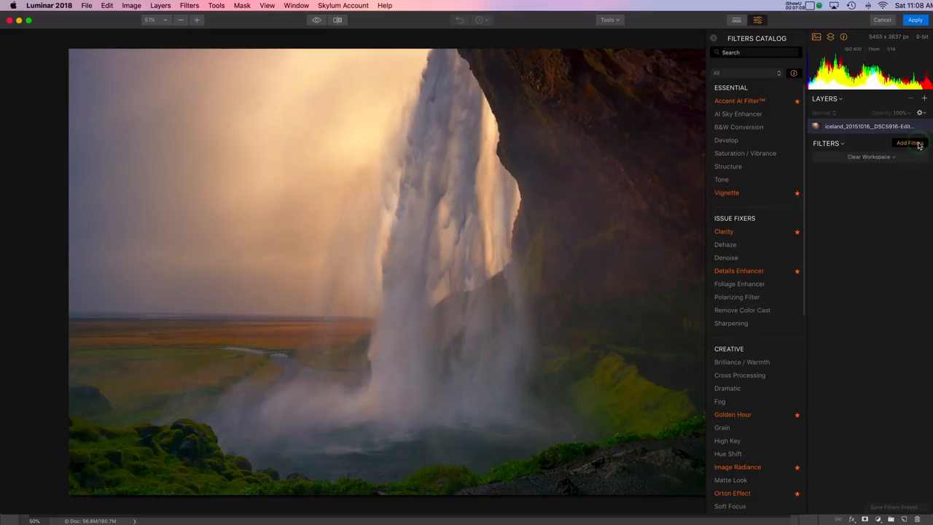
mouse_move(806, 217)
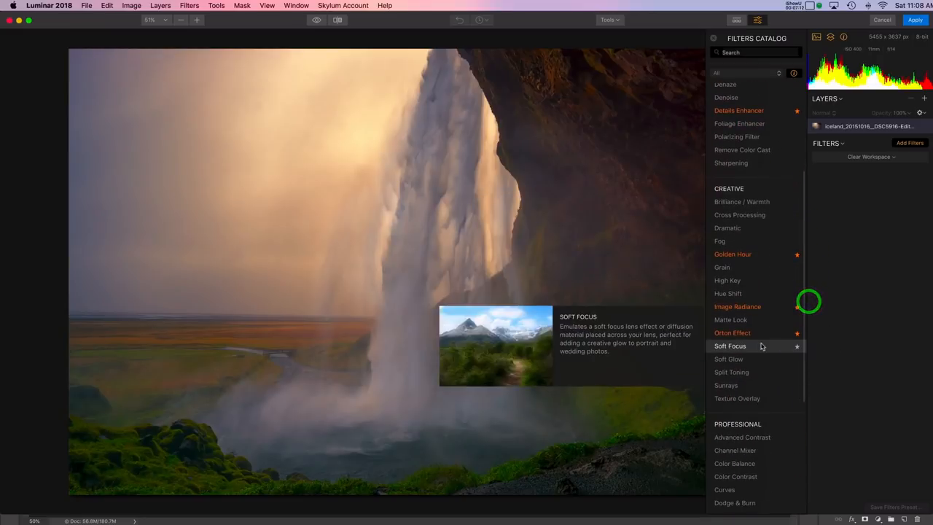
left_click(732, 332)
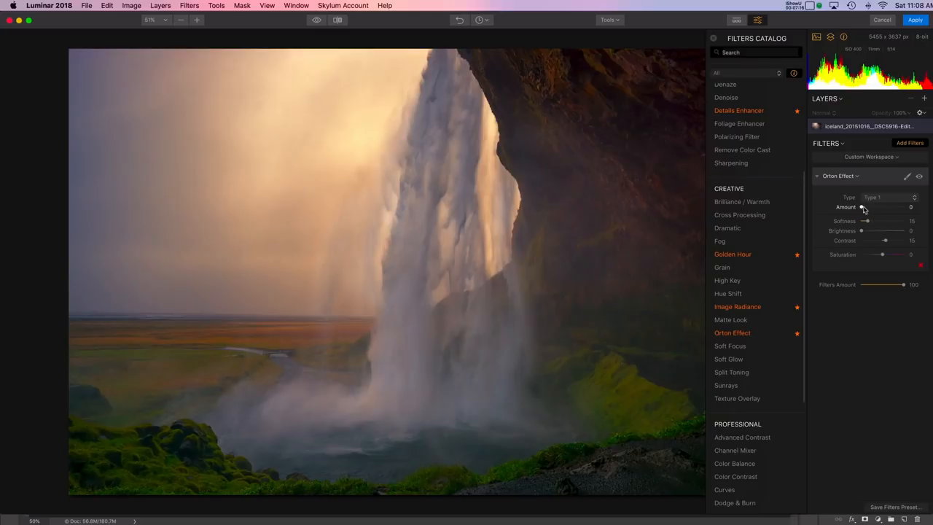
left_click_drag(866, 207, 883, 207)
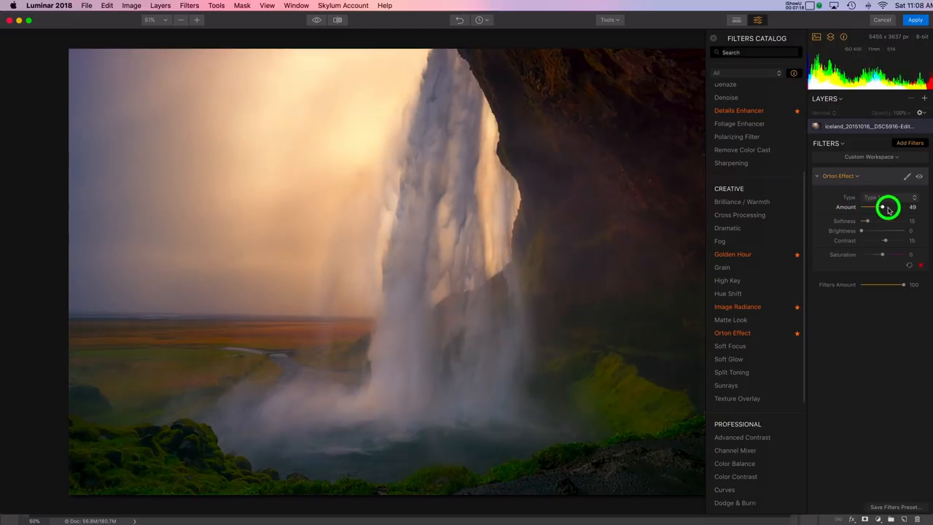
left_click_drag(881, 207, 894, 207)
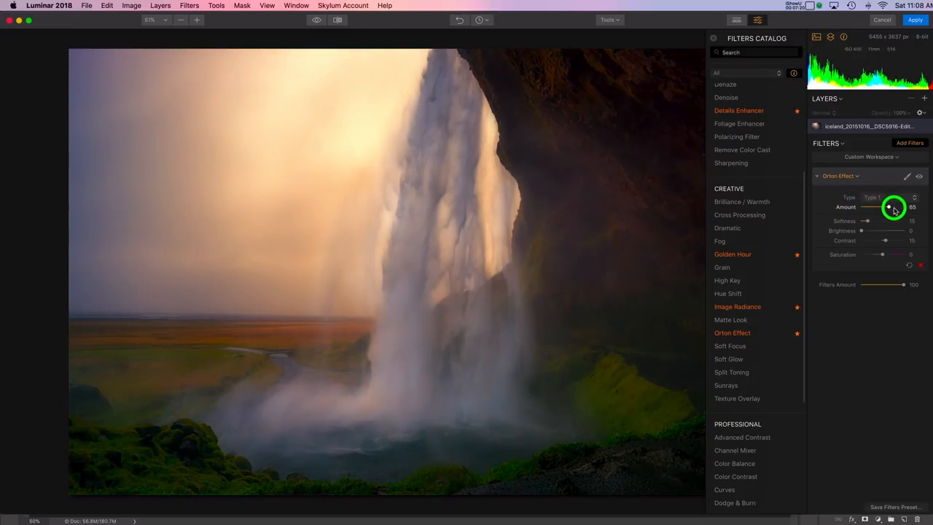
left_click_drag(895, 207, 882, 207)
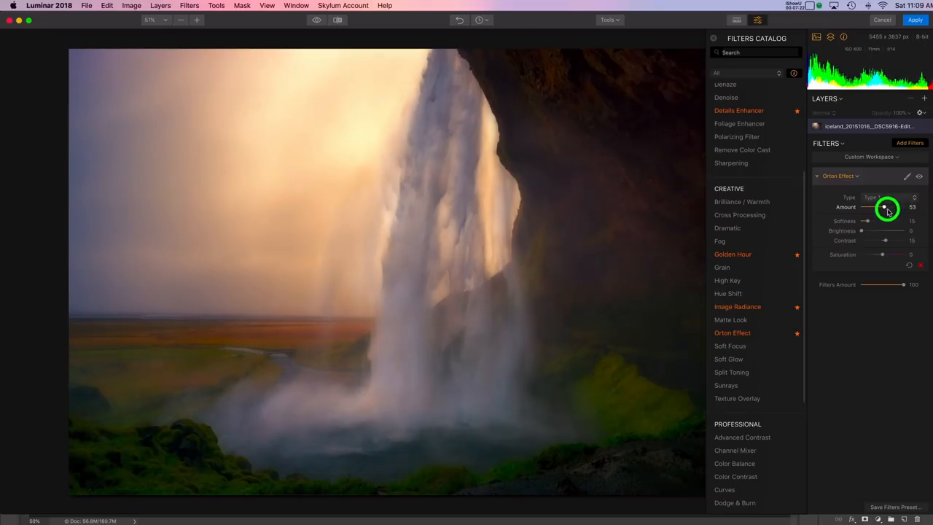
left_click_drag(882, 207, 890, 207)
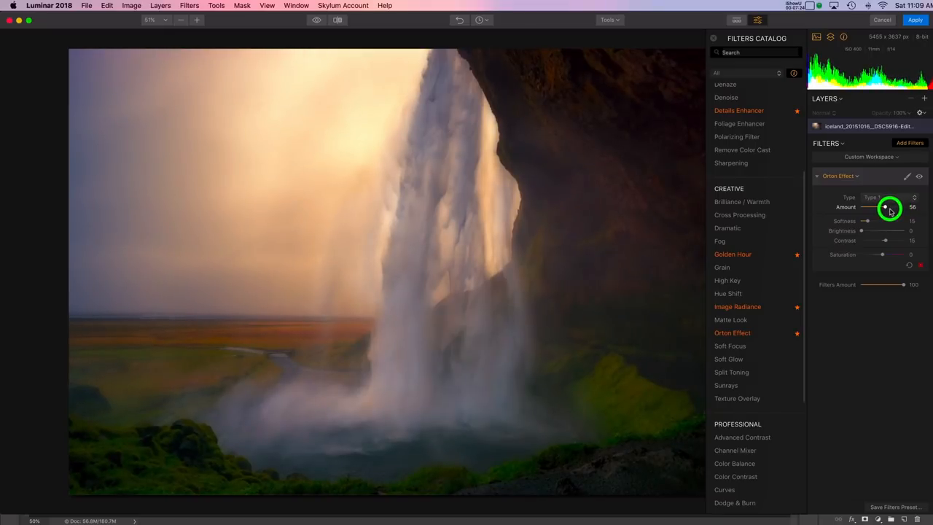
left_click(889, 197)
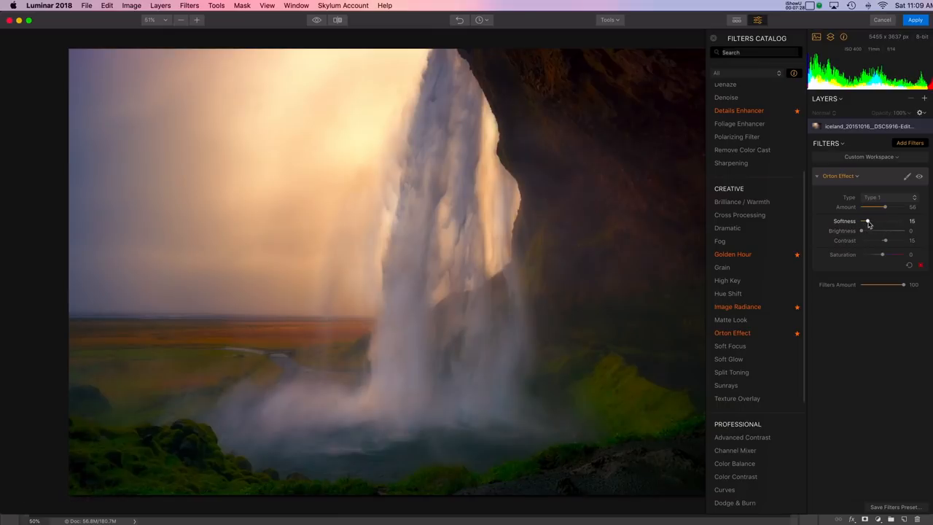
Set Orton Effect Softness near 16, Brightness near 17 and Contrast to about -43.
left_click_drag(863, 222, 871, 222)
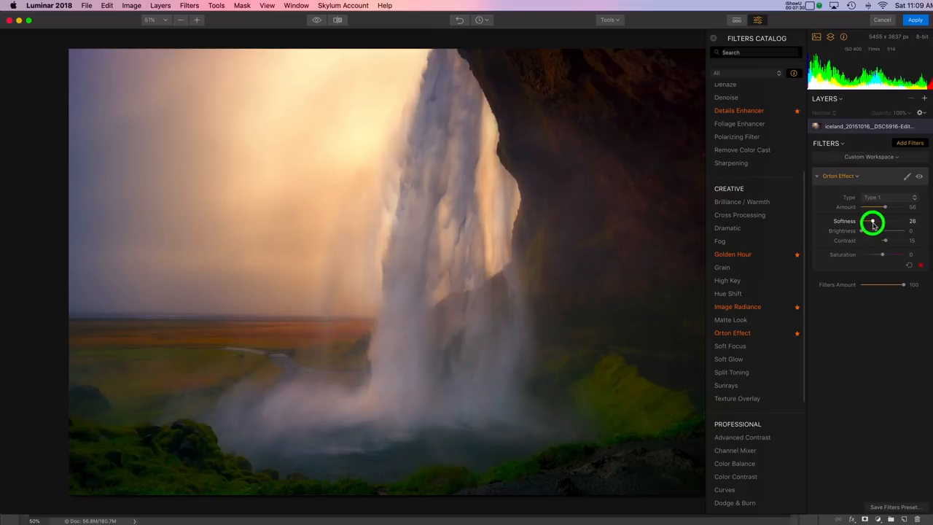
left_click_drag(871, 222, 866, 230)
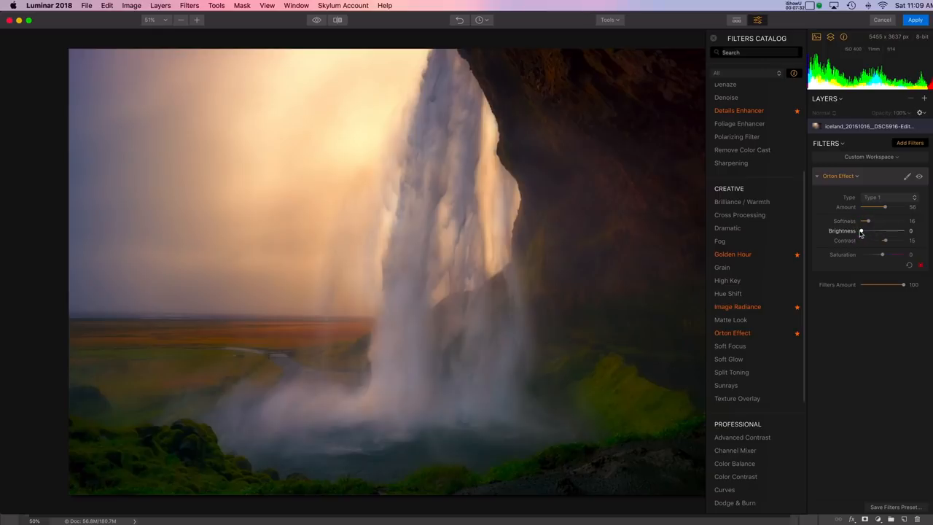
left_click_drag(860, 231, 866, 230)
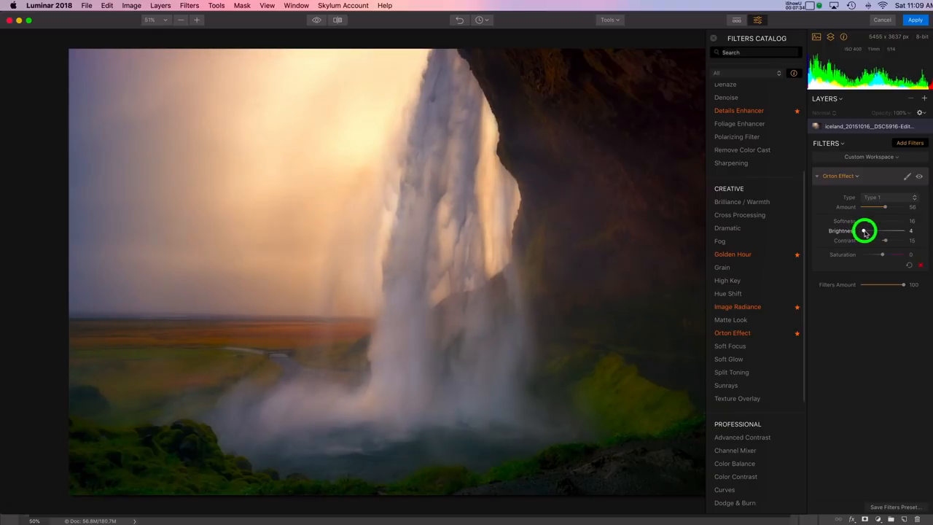
left_click_drag(884, 230, 889, 230)
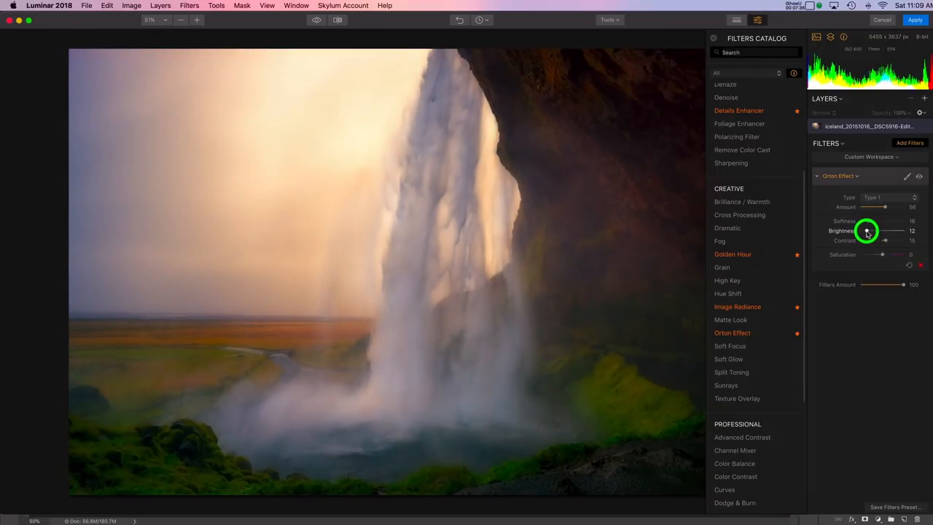
left_click_drag(872, 231, 884, 241)
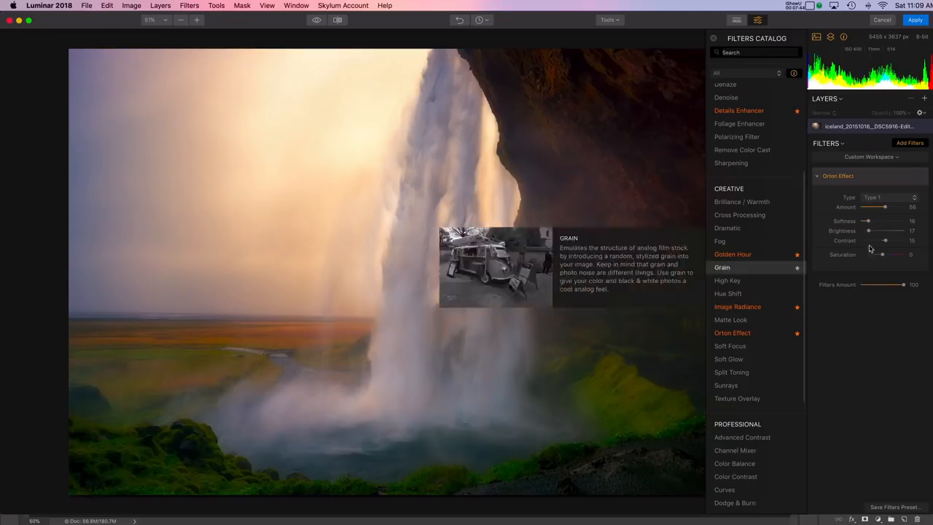
left_click_drag(883, 241, 878, 240)
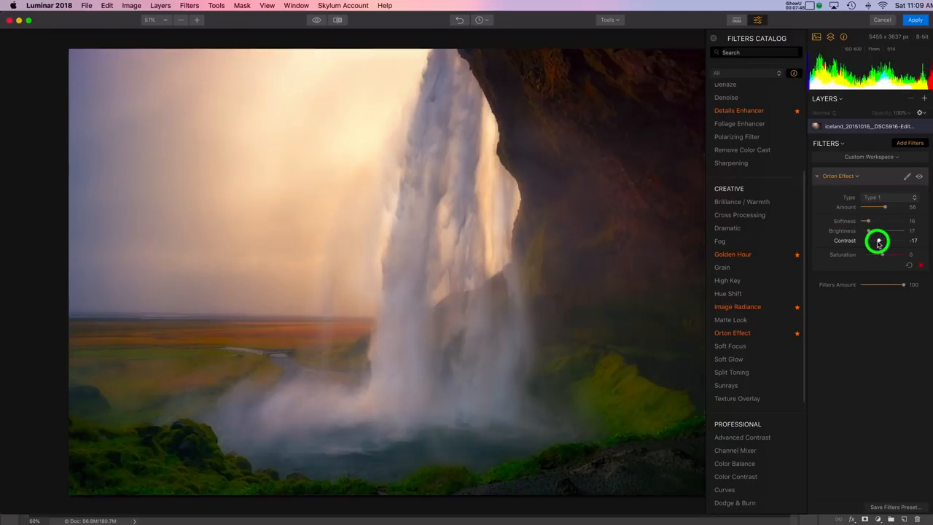
left_click_drag(882, 240, 872, 241)
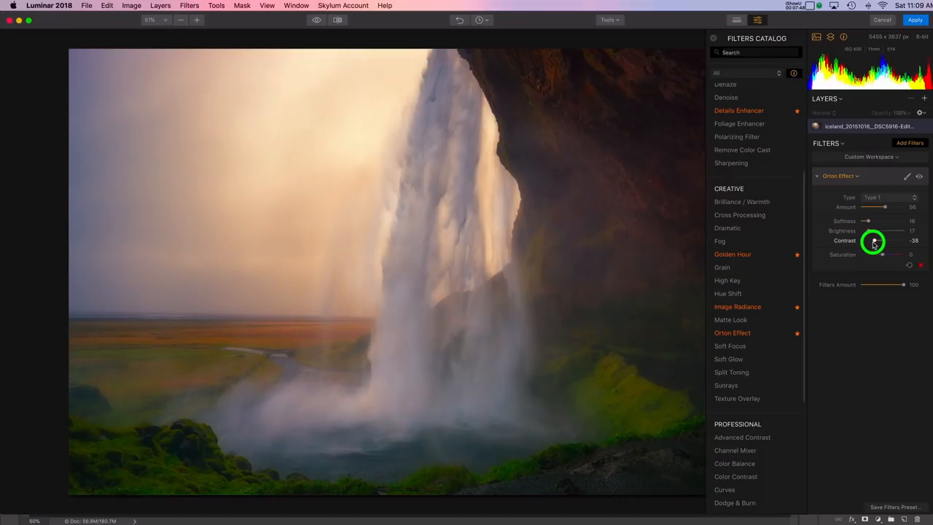
left_click_drag(882, 241, 875, 240)
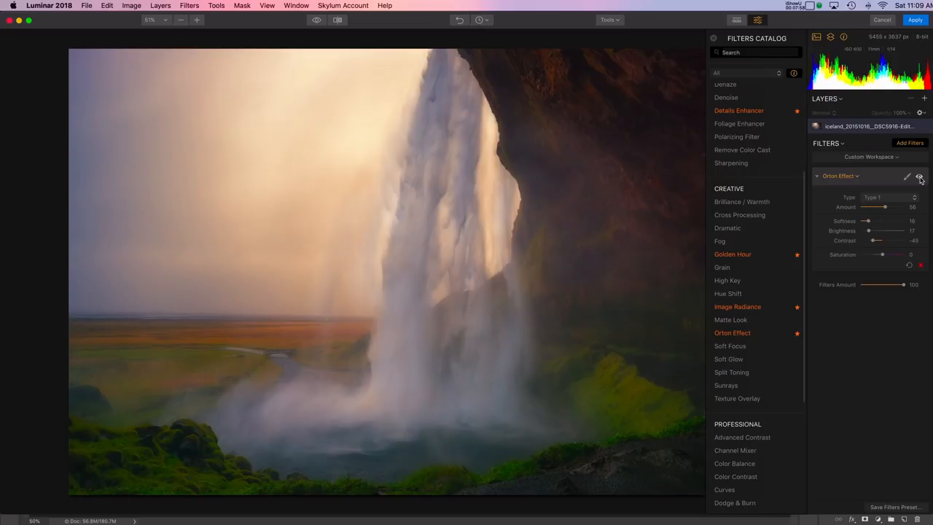
Hide and re-show the Orton Effect layer to compare, then apply it back to the Photoshop layer.
left_click(920, 176)
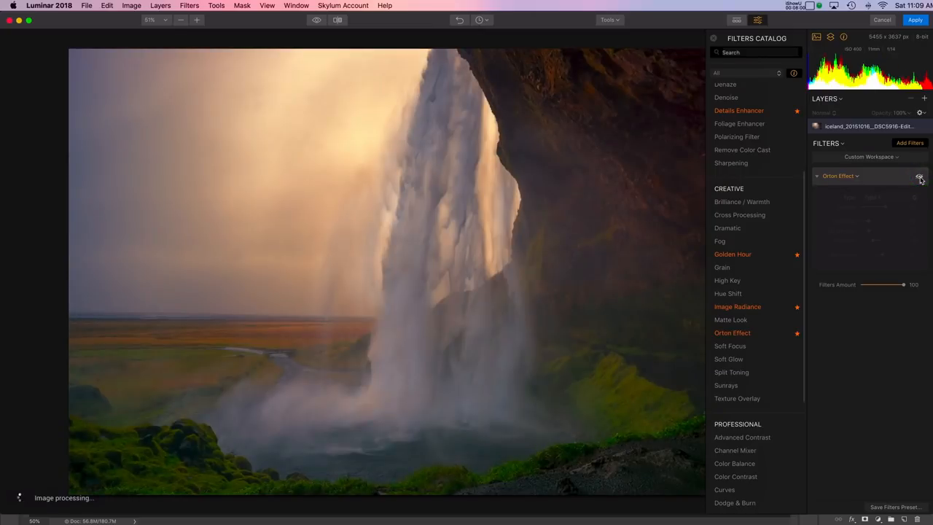
left_click(920, 178)
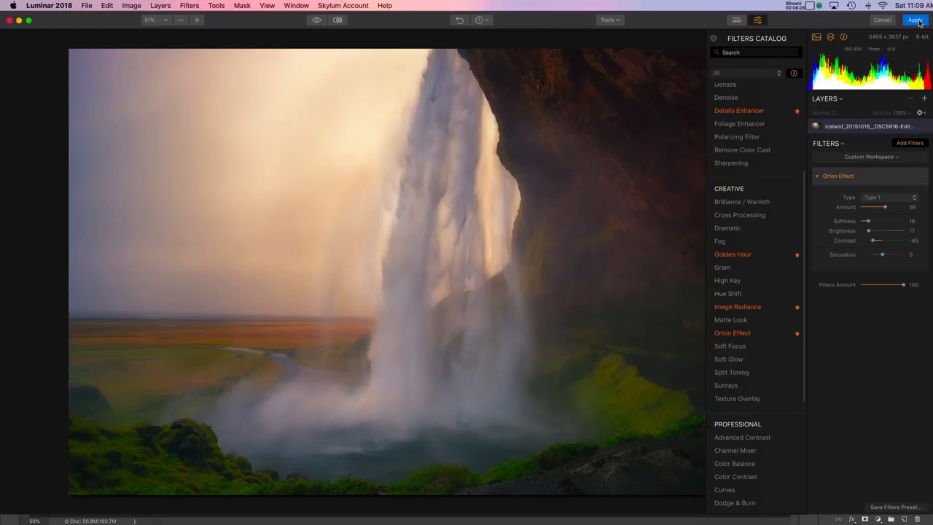
left_click(915, 20)
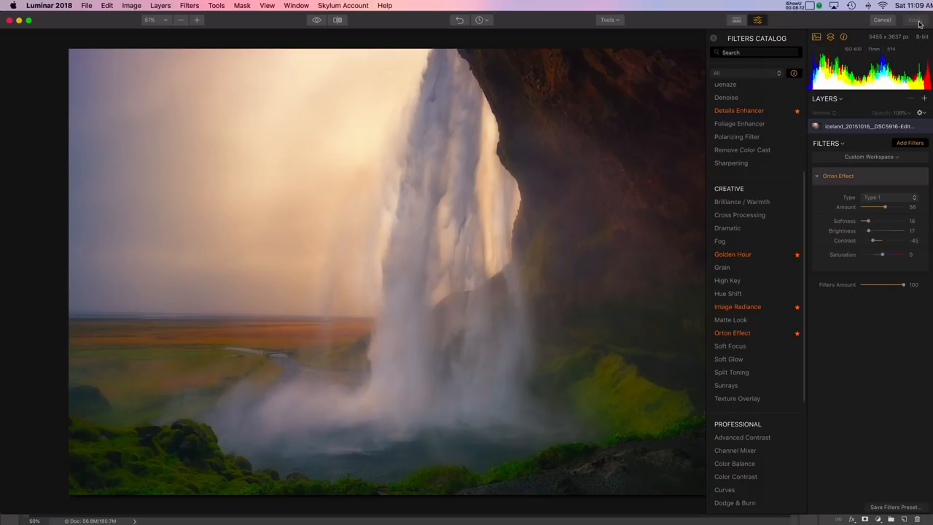
left_click(915, 20)
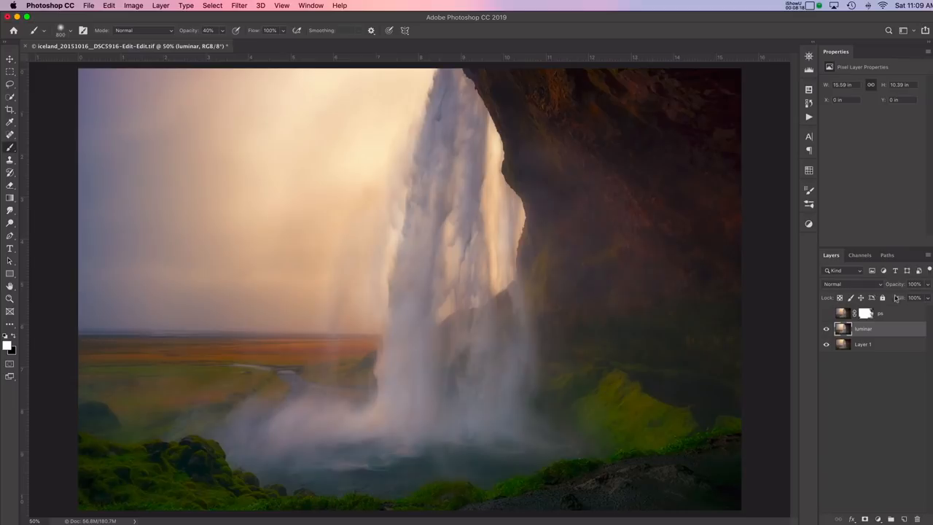
mouse_move(828, 401)
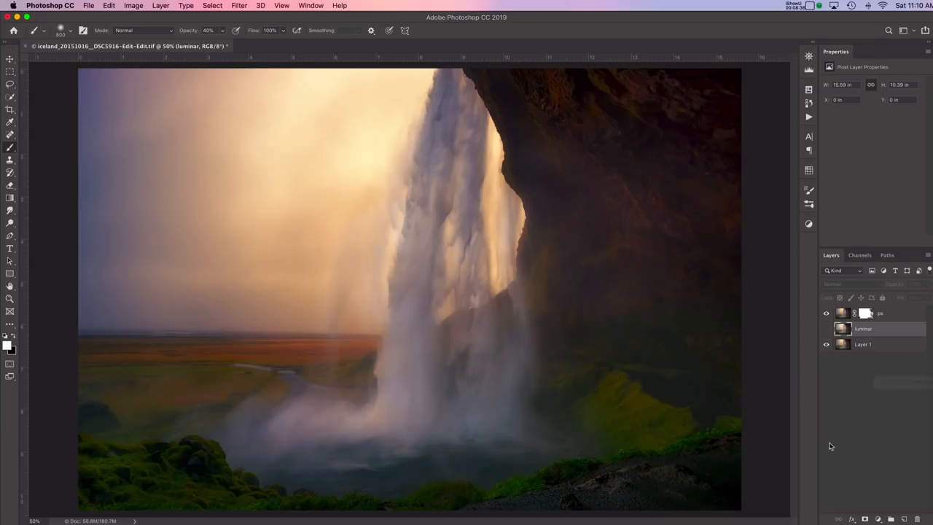
mouse_move(851, 429)
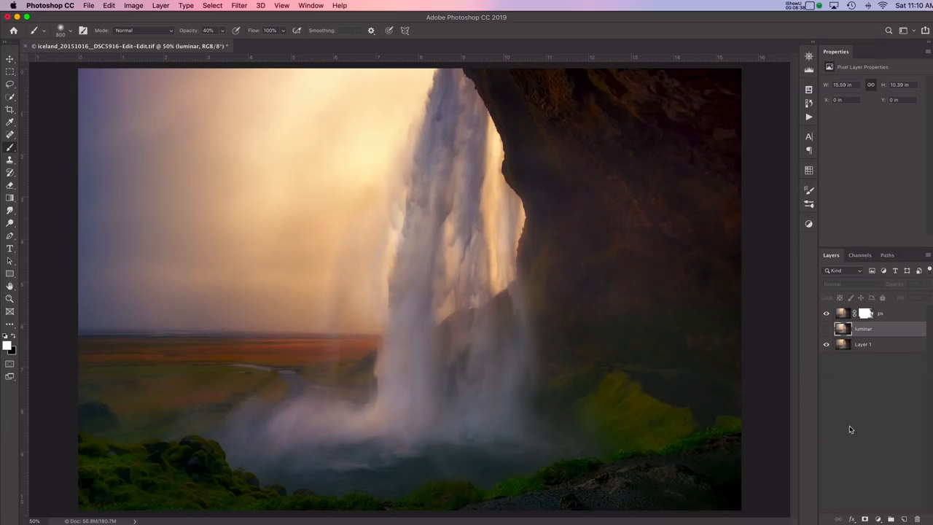